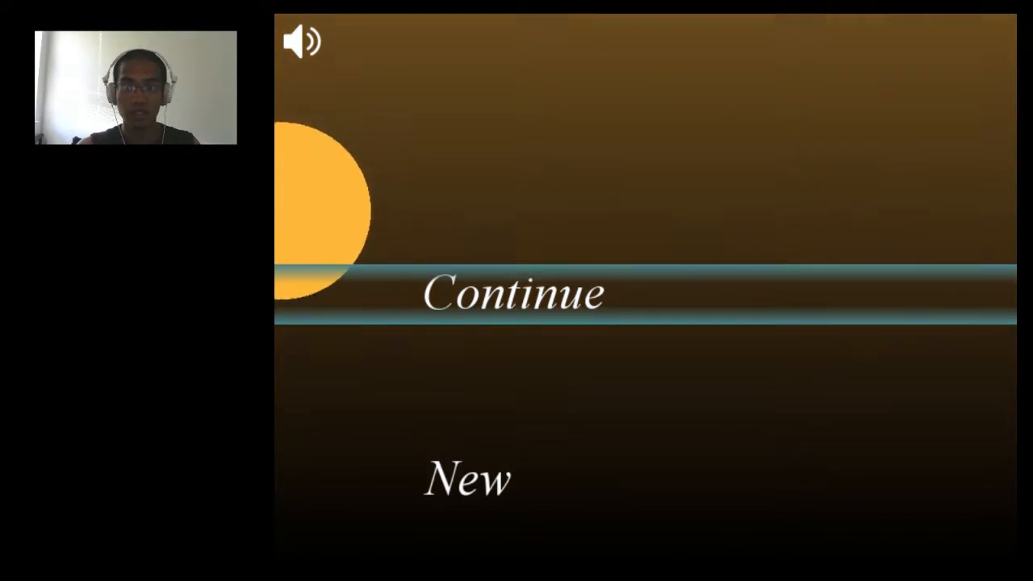
{"action": "left_click", "coordinate": [514, 292]}
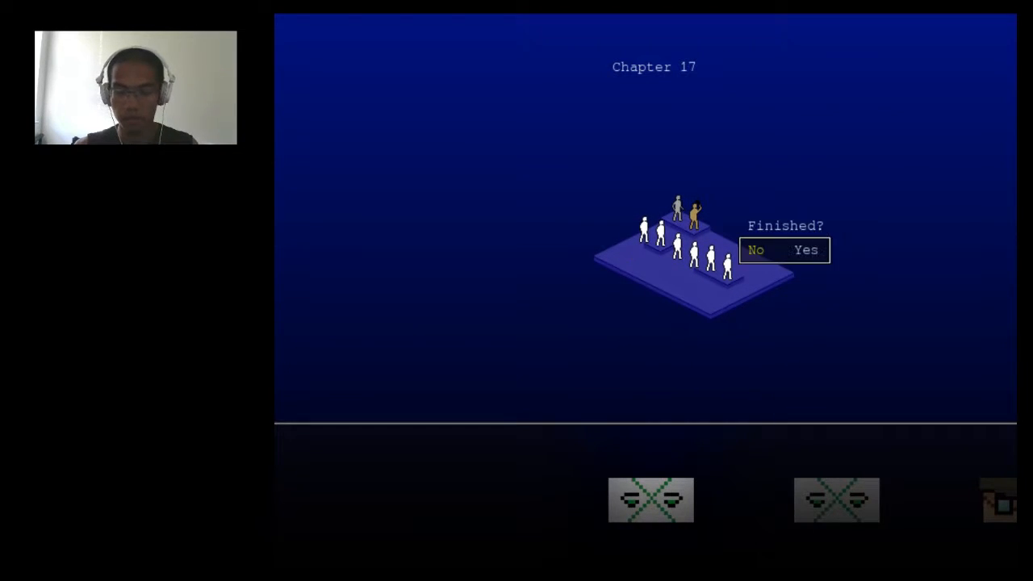
{"action": "left_click", "coordinate": [755, 249]}
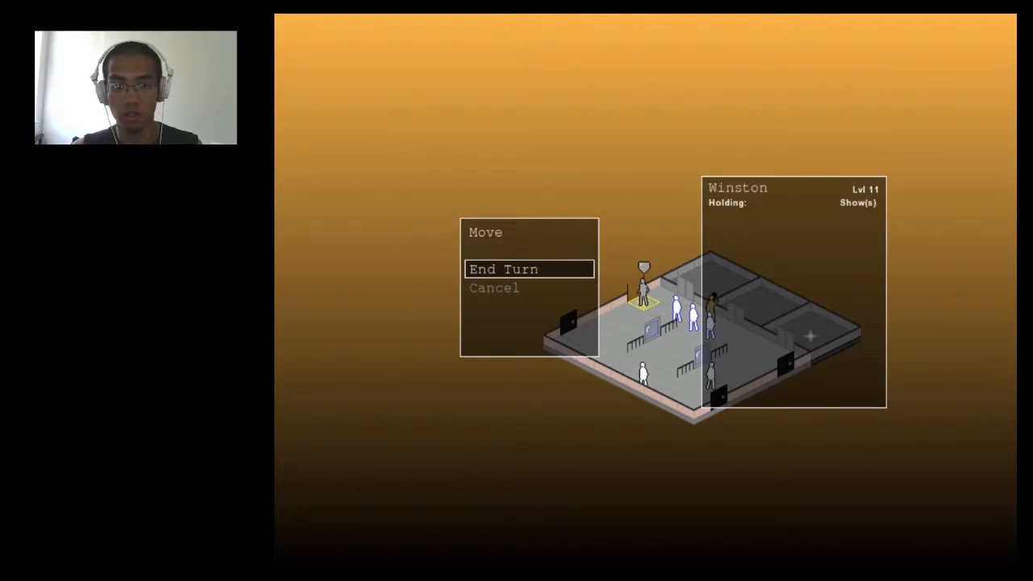
{"action": "left_click", "coordinate": [503, 268]}
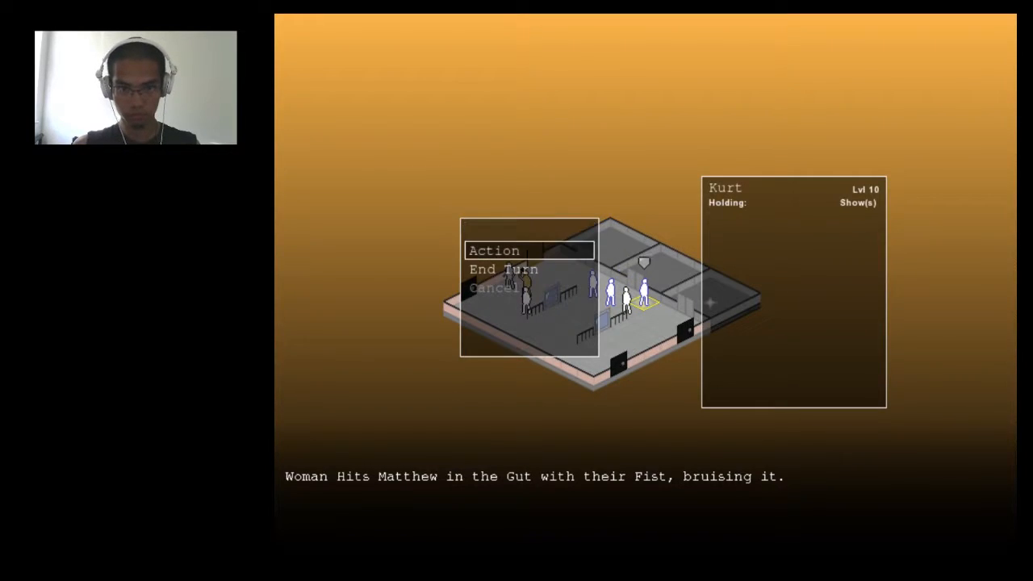
{"action": "left_click", "coordinate": [509, 250]}
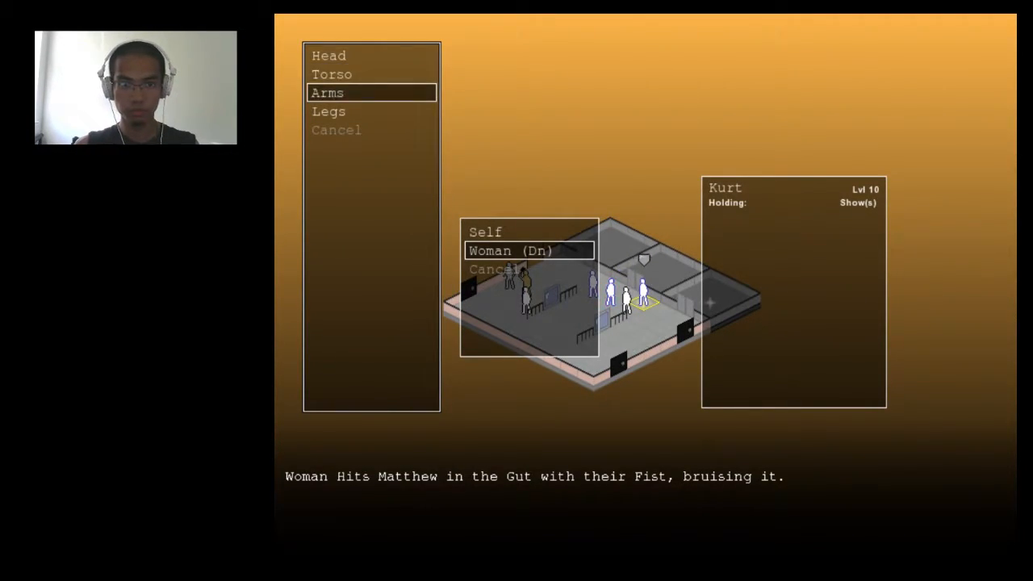
{"action": "left_click", "coordinate": [328, 92]}
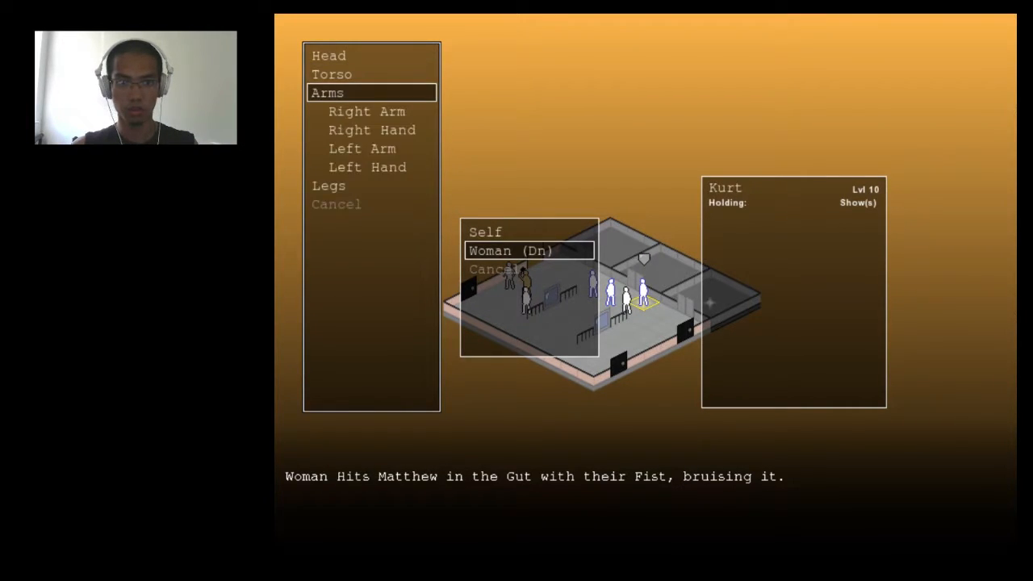
{"action": "left_click", "coordinate": [331, 74]}
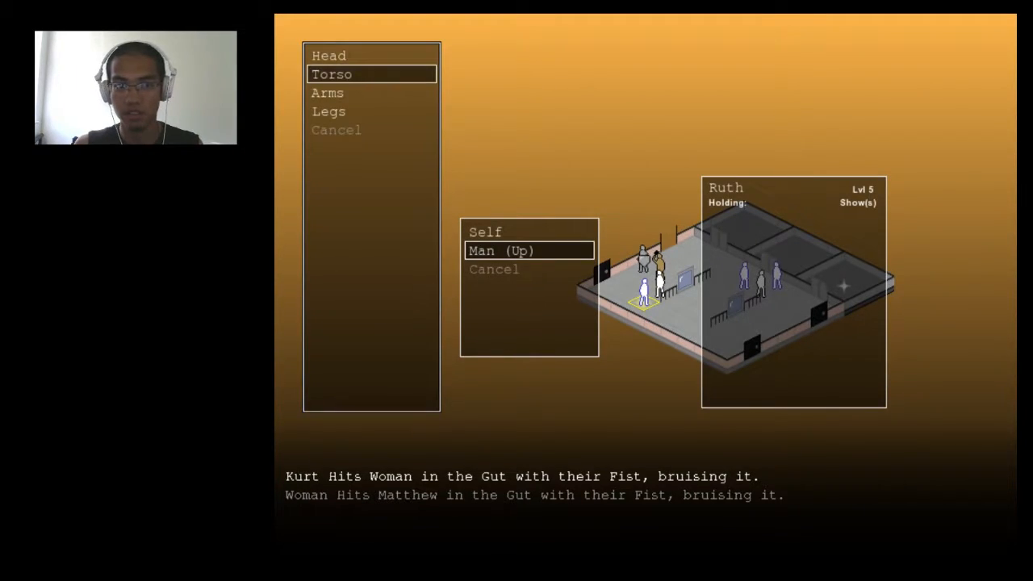
{"action": "left_click", "coordinate": [332, 74]}
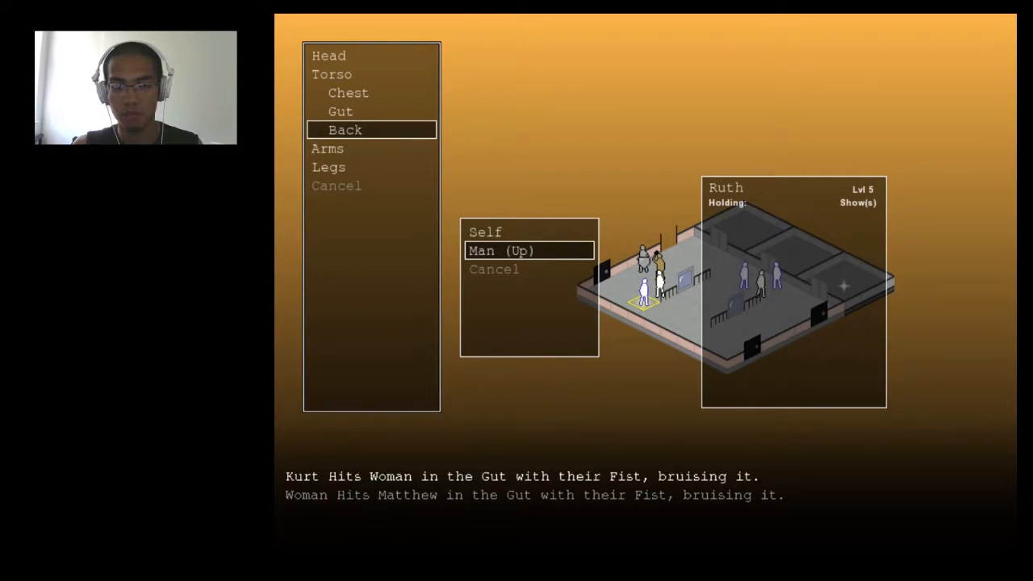
{"action": "left_click", "coordinate": [329, 55]}
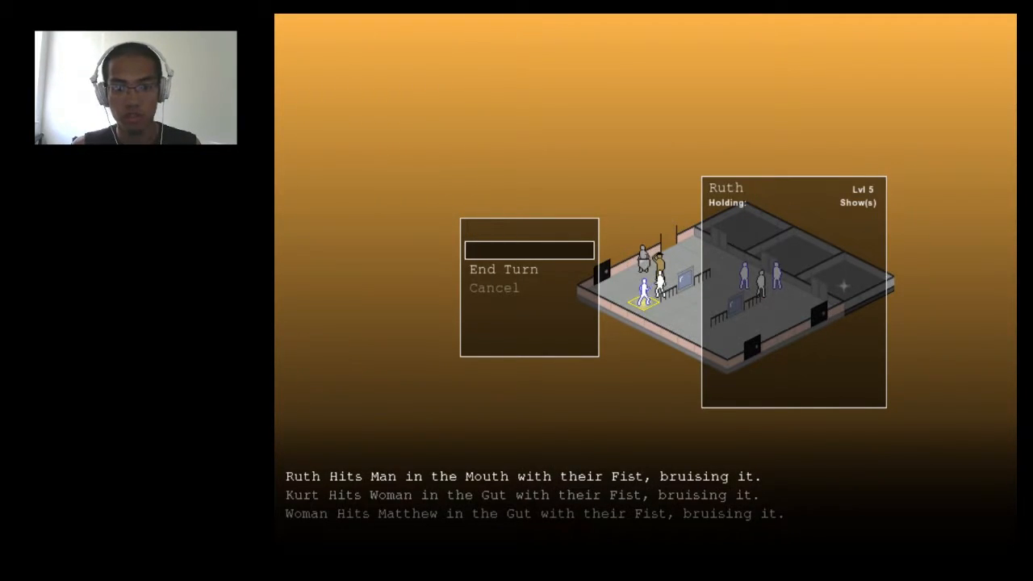
{"action": "left_click", "coordinate": [503, 269]}
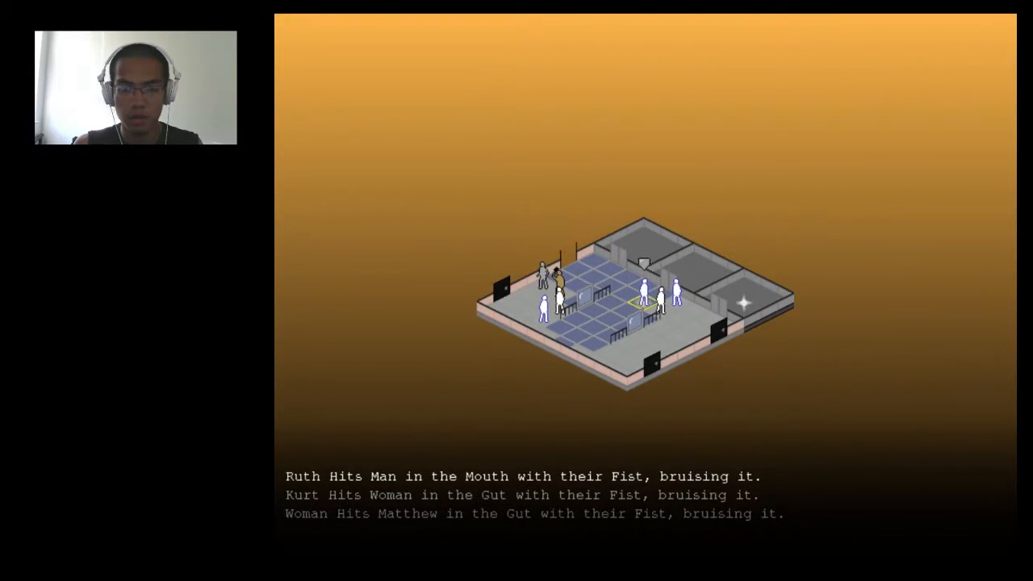
{"action": "right_click", "coordinate": [642, 303]}
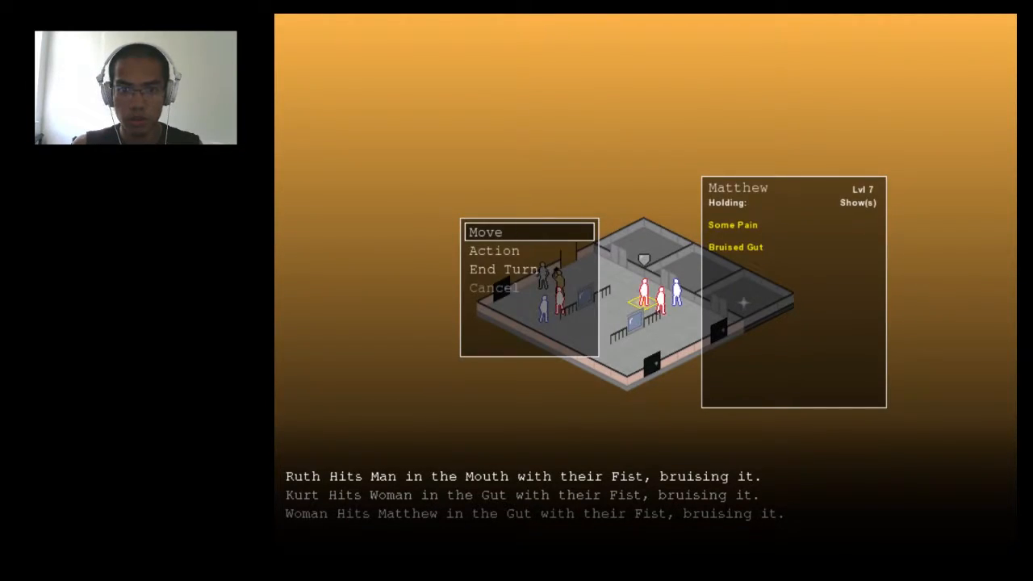
{"action": "left_click", "coordinate": [485, 231]}
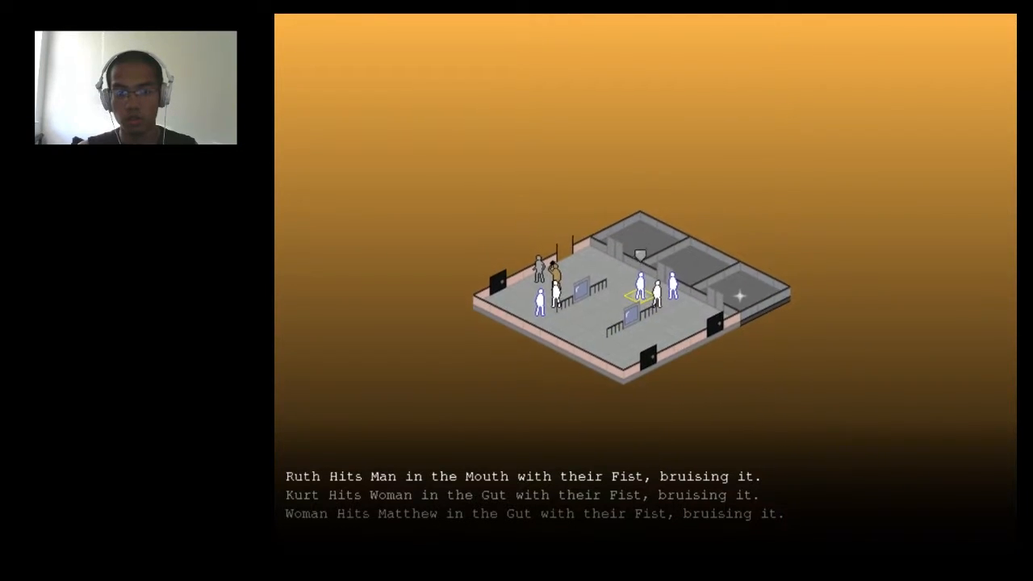
{"action": "left_click", "coordinate": [660, 293]}
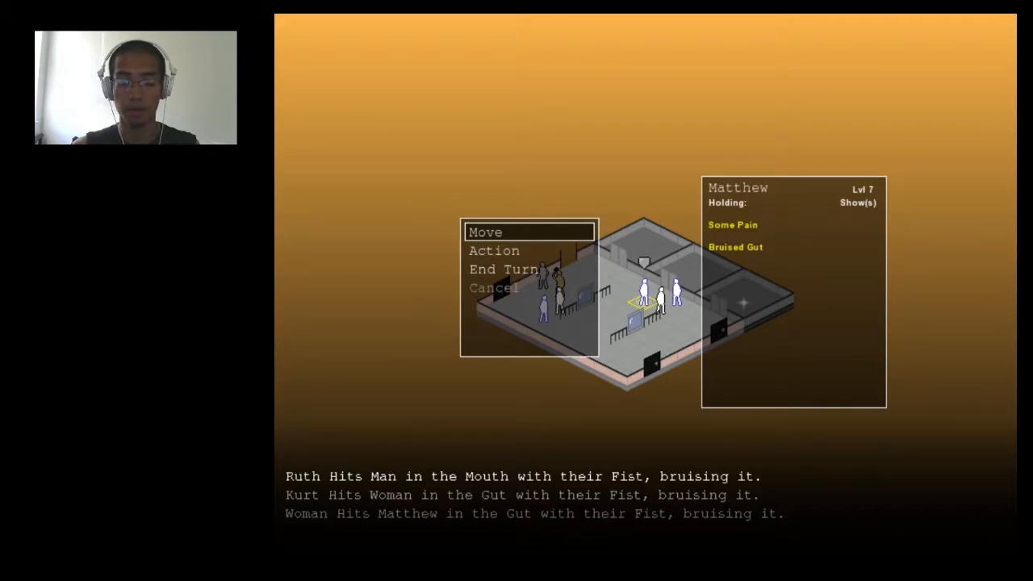
{"action": "left_click", "coordinate": [494, 251]}
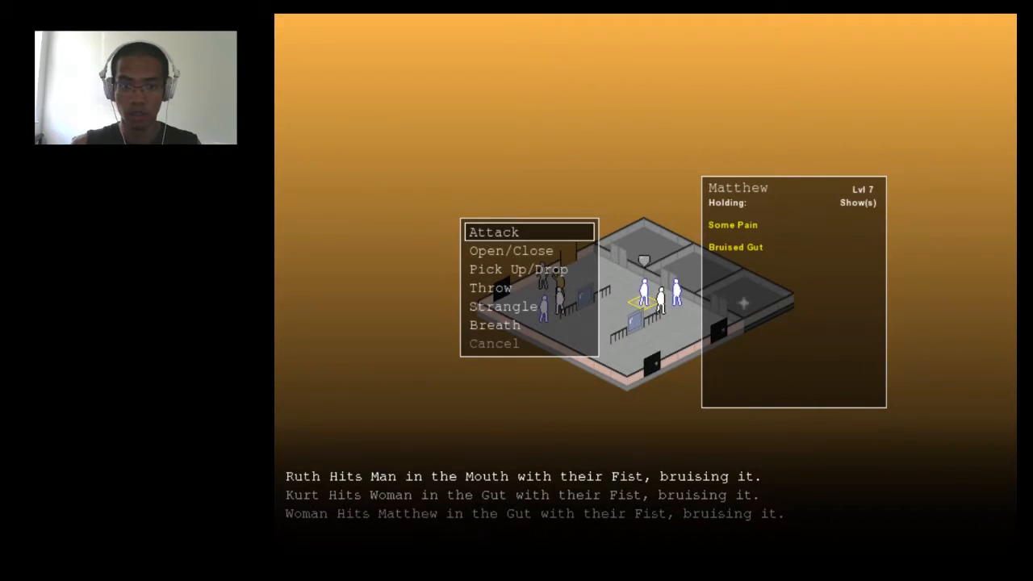
{"action": "left_click", "coordinate": [493, 232]}
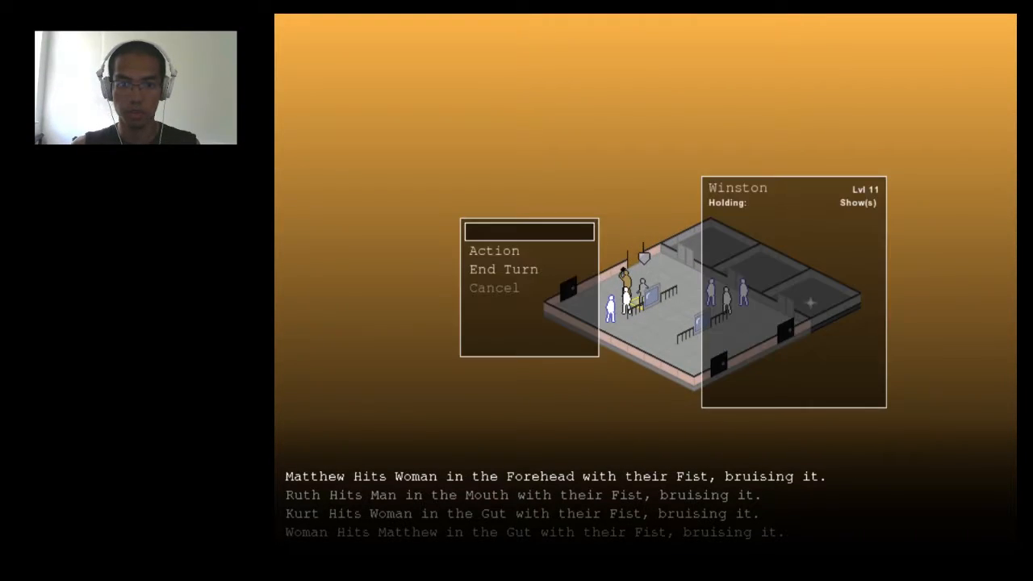
{"action": "left_click", "coordinate": [494, 250]}
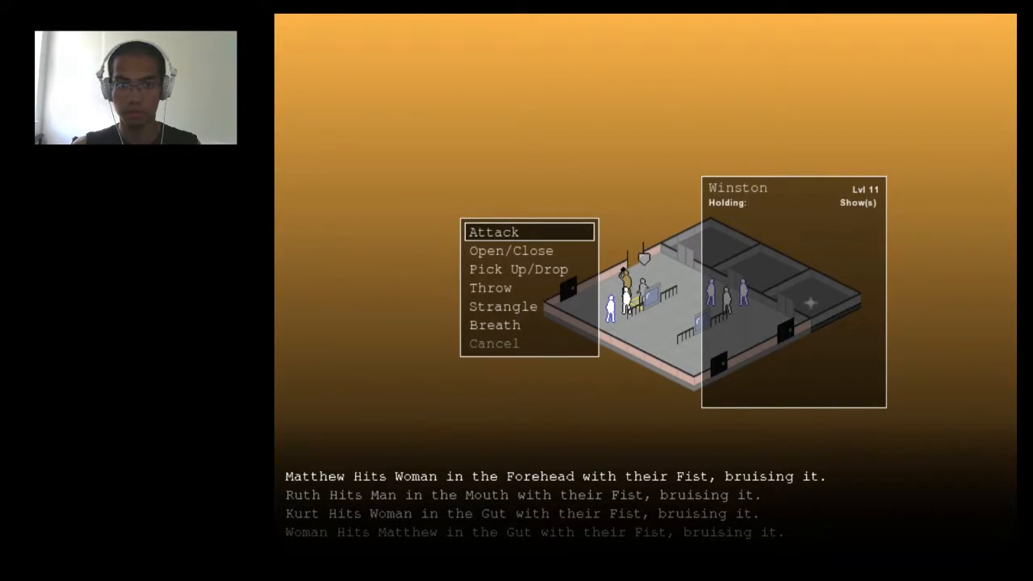
{"action": "left_click", "coordinate": [493, 231]}
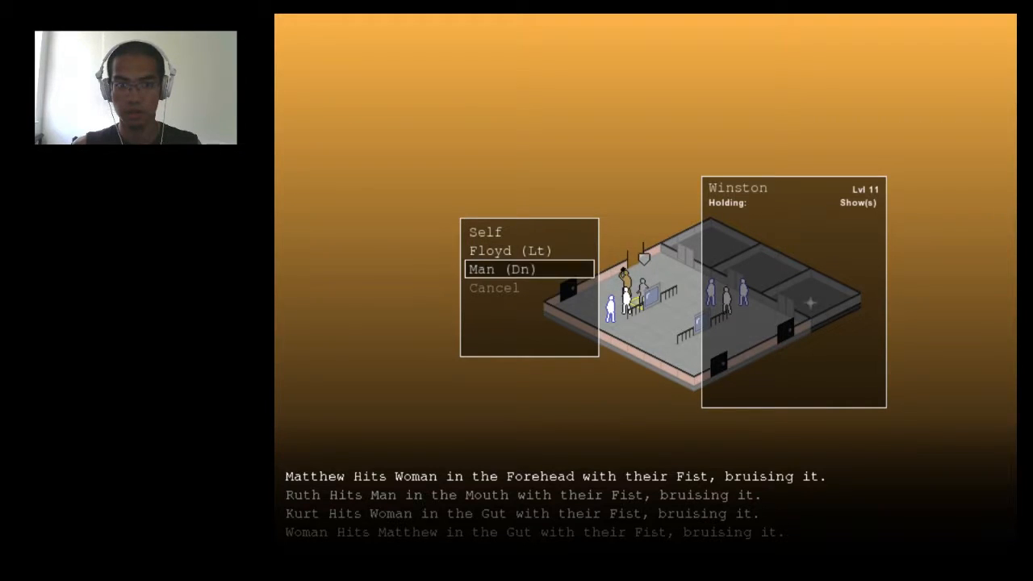
{"action": "left_click", "coordinate": [505, 269]}
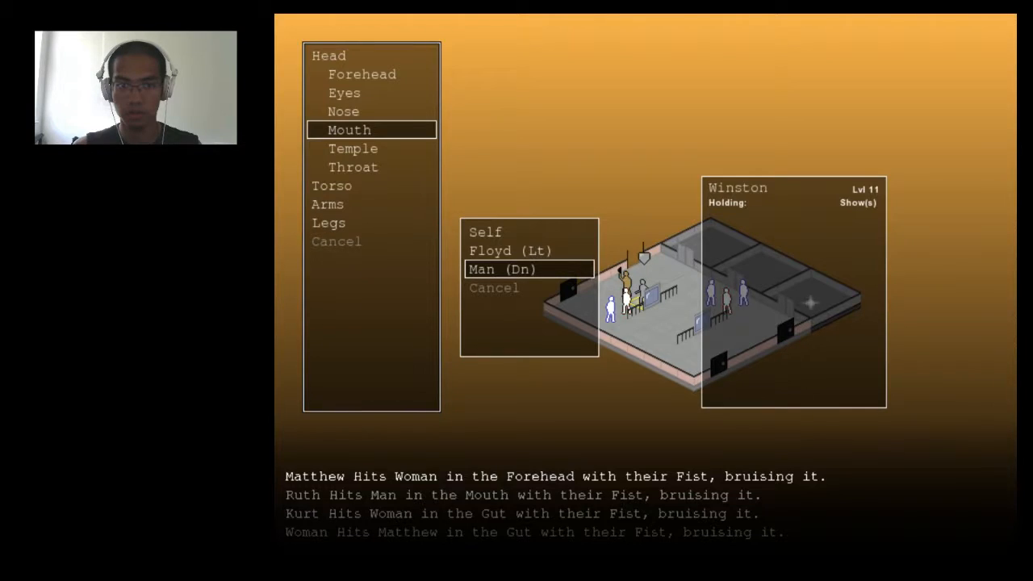
{"action": "left_click", "coordinate": [348, 129]}
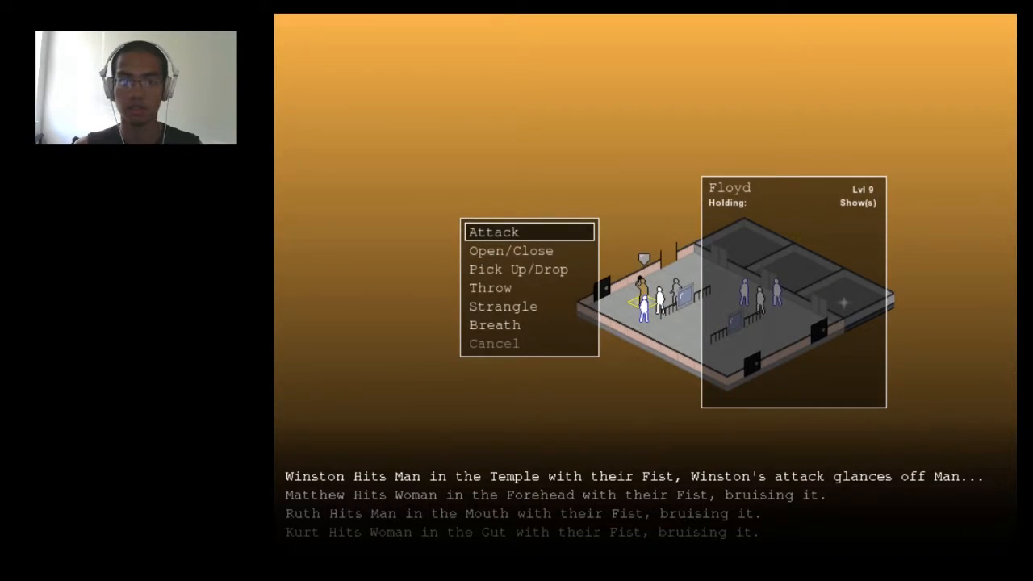
{"action": "left_click", "coordinate": [493, 231]}
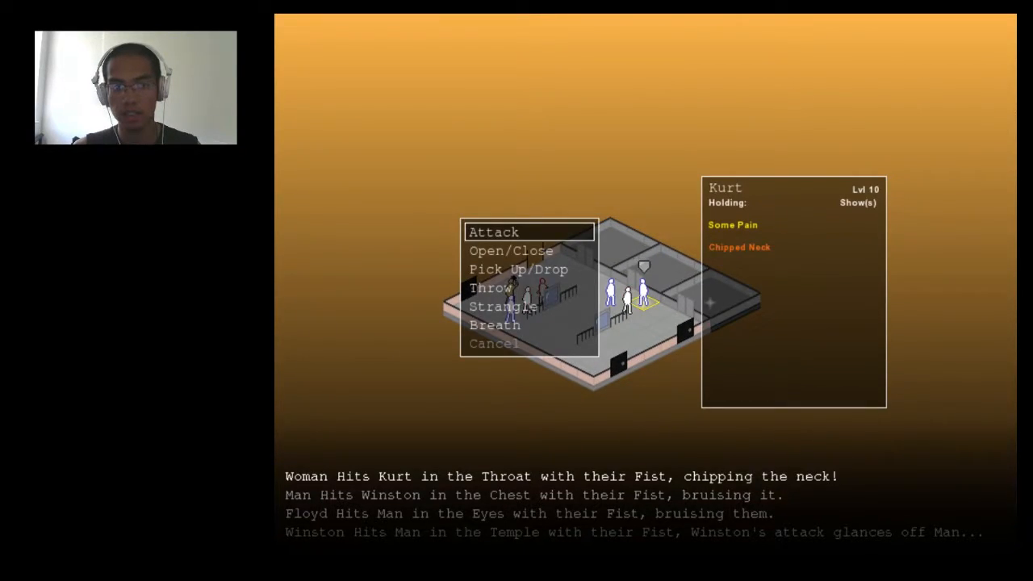
{"action": "left_click", "coordinate": [493, 232]}
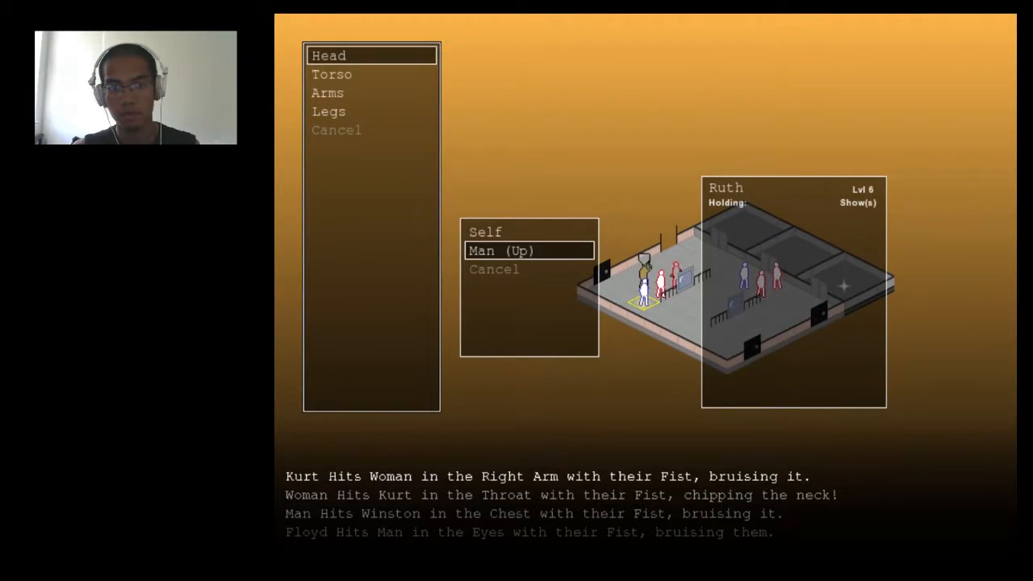
{"action": "left_click", "coordinate": [328, 92]}
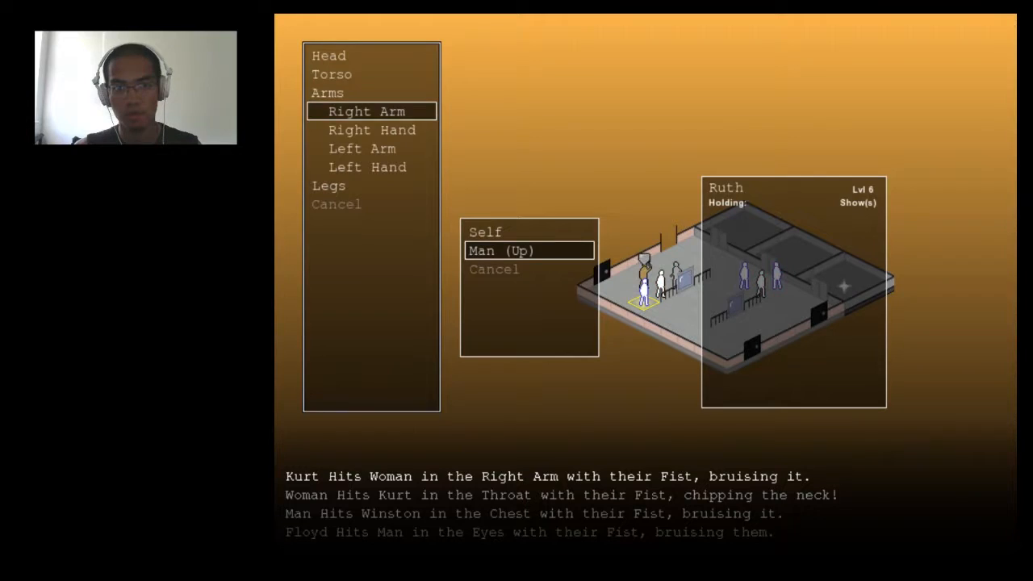
{"action": "left_click", "coordinate": [499, 250]}
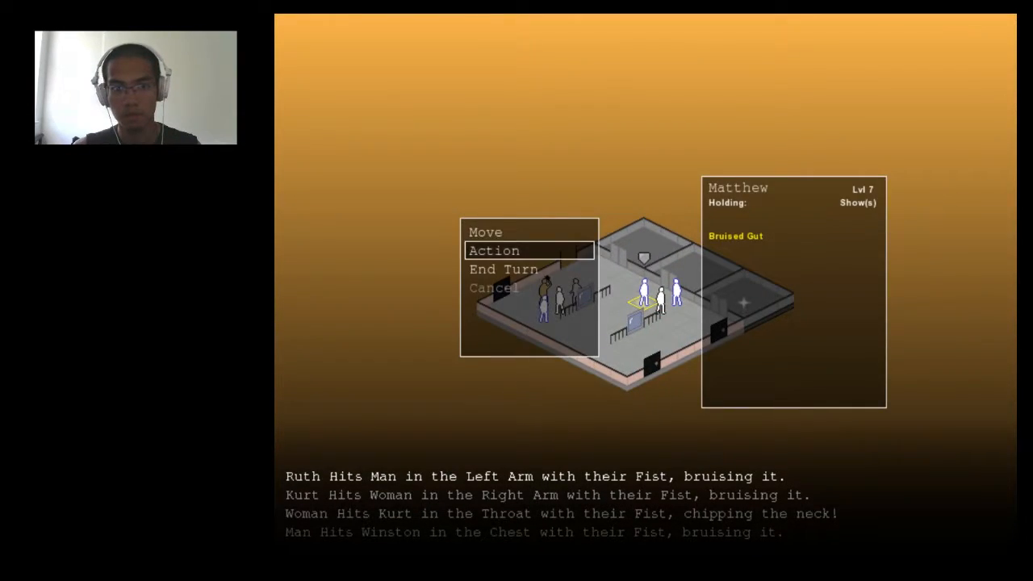
{"action": "left_click", "coordinate": [493, 250]}
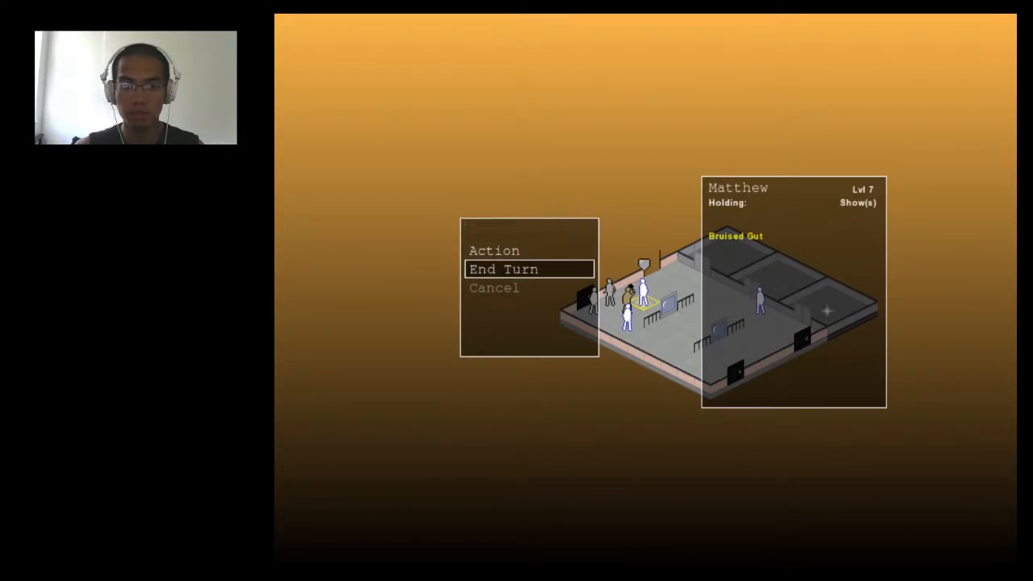
{"action": "left_click", "coordinate": [502, 269]}
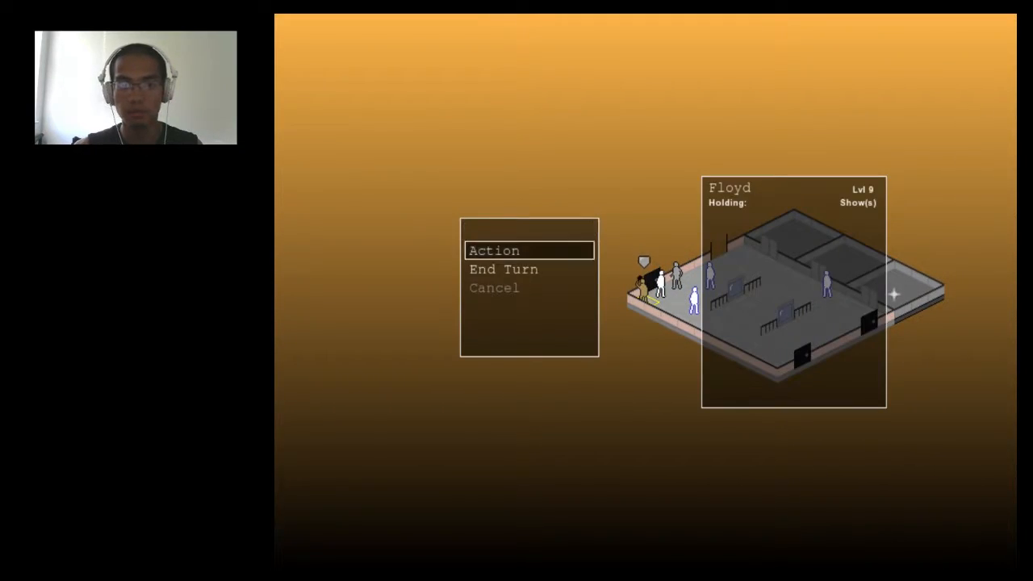
{"action": "left_click", "coordinate": [493, 251]}
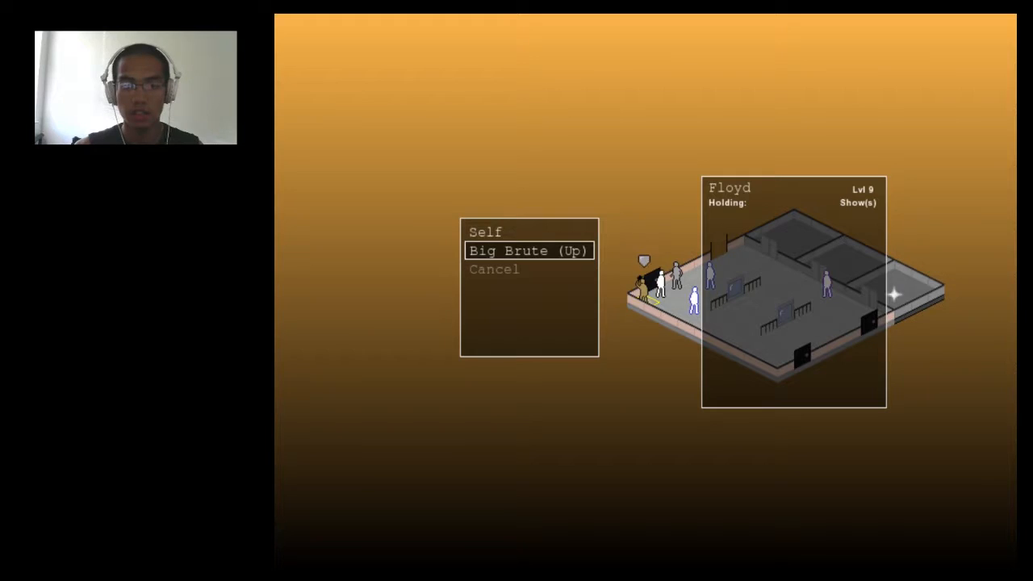
{"action": "left_click", "coordinate": [528, 250]}
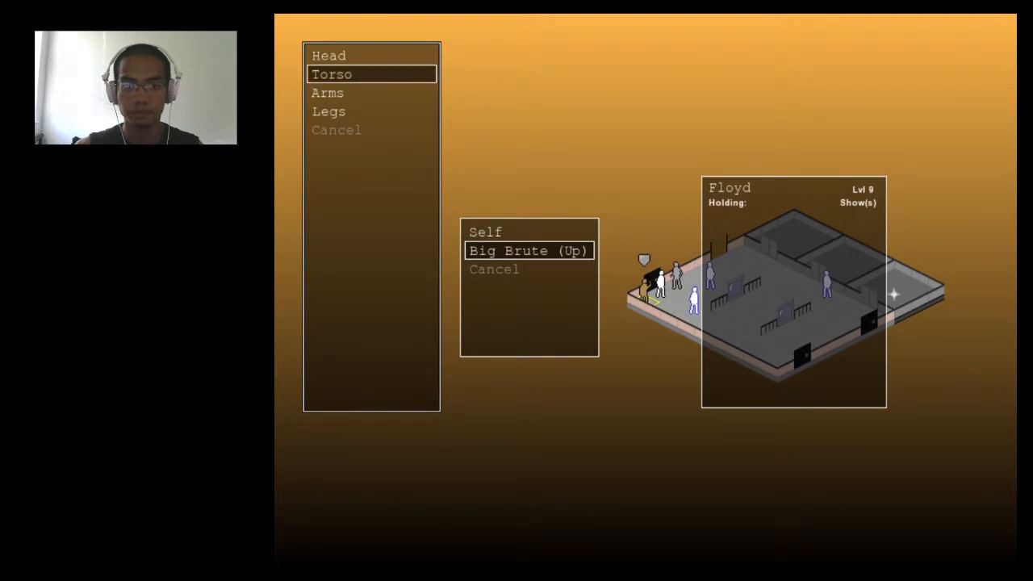
{"action": "left_click", "coordinate": [528, 250]}
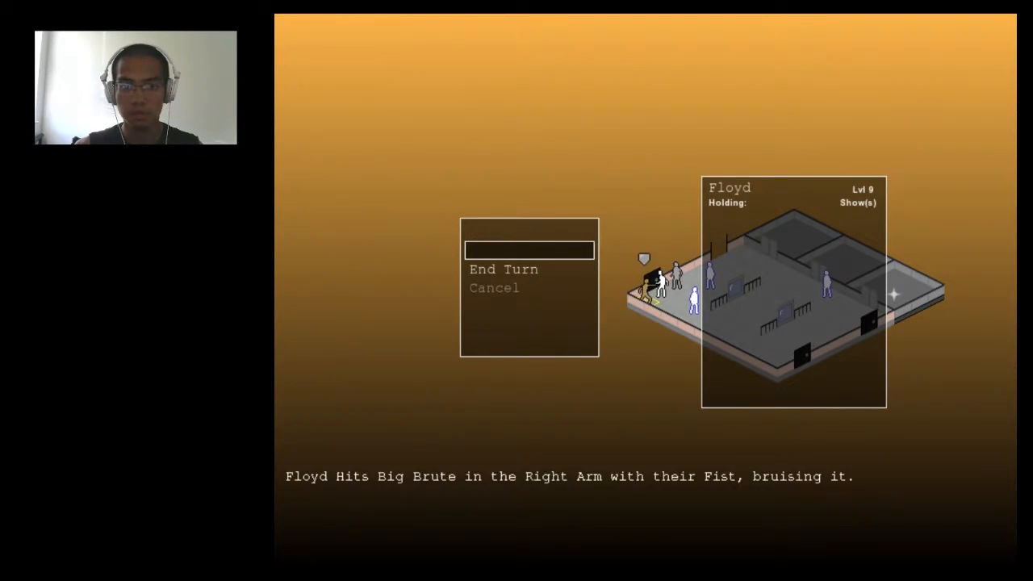
{"action": "left_click", "coordinate": [503, 269]}
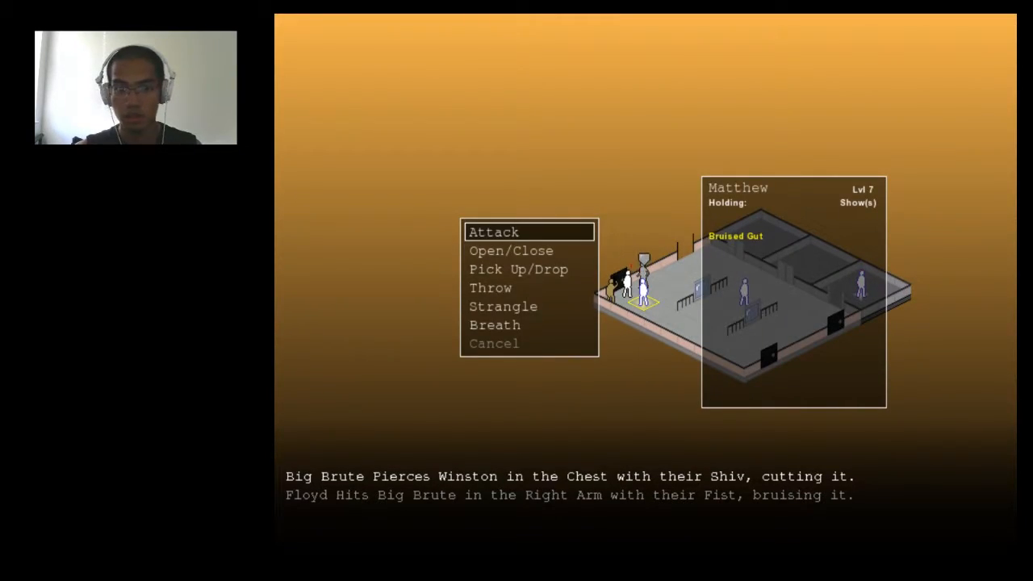
{"action": "left_click", "coordinate": [493, 232]}
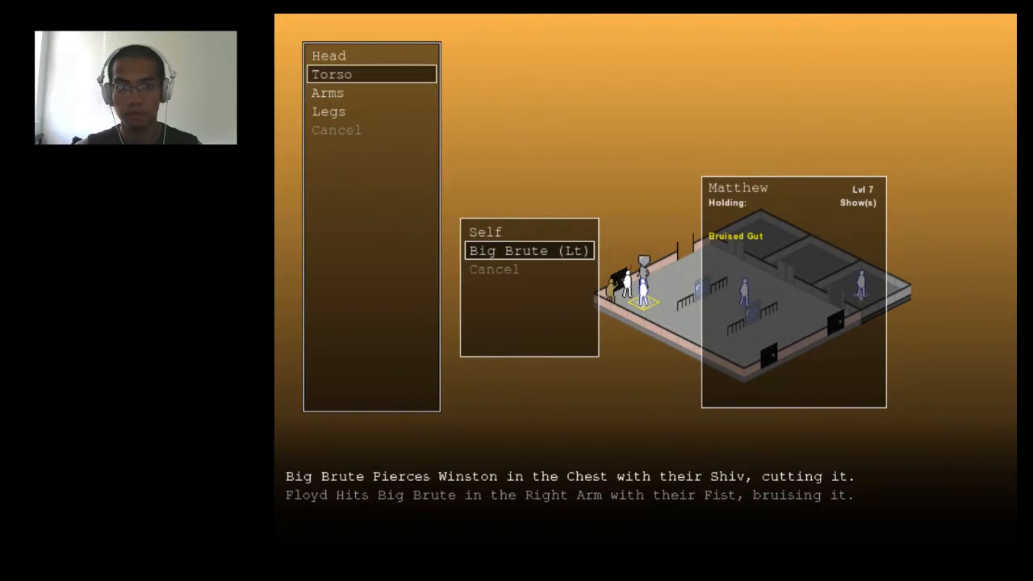
{"action": "left_click", "coordinate": [329, 55]}
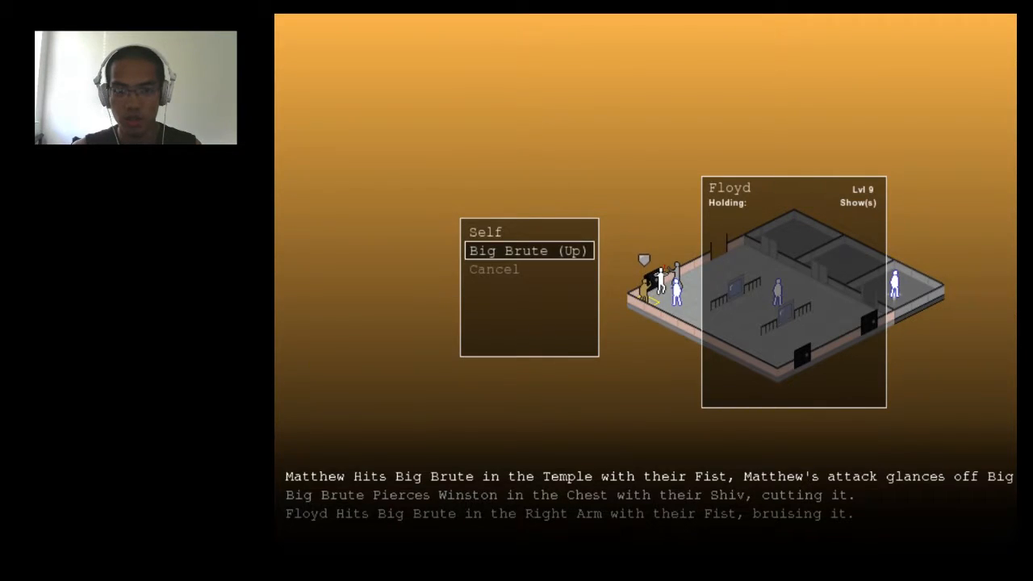
{"action": "left_click", "coordinate": [528, 250]}
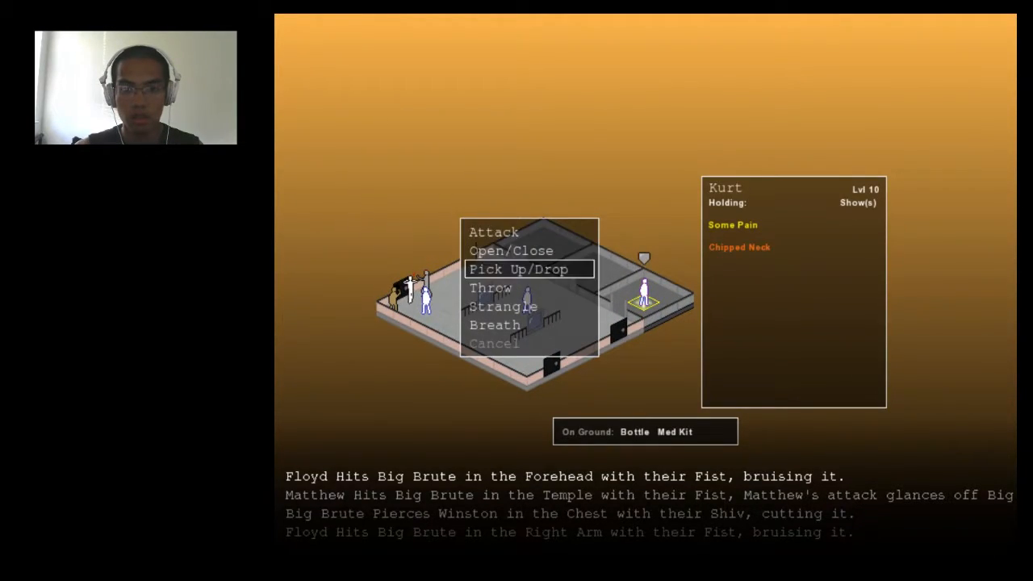
{"action": "left_click", "coordinate": [518, 269]}
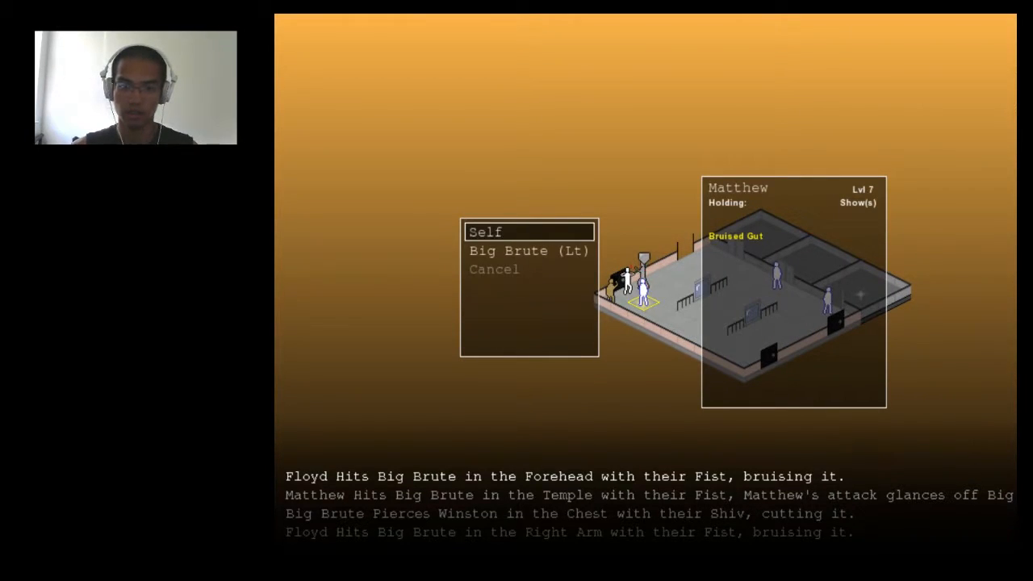
{"action": "left_click", "coordinate": [530, 250]}
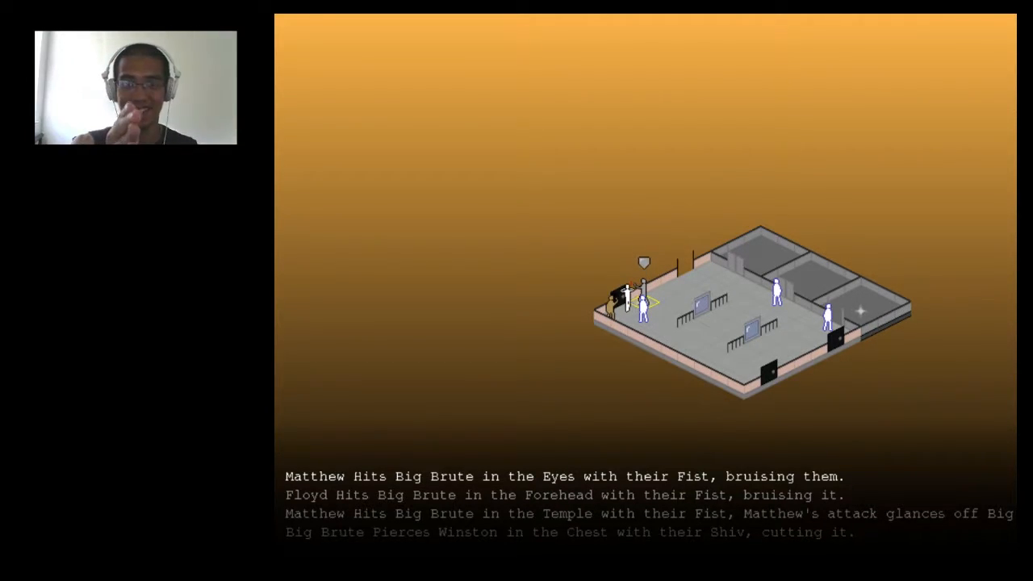
{"action": "left_click", "coordinate": [644, 306]}
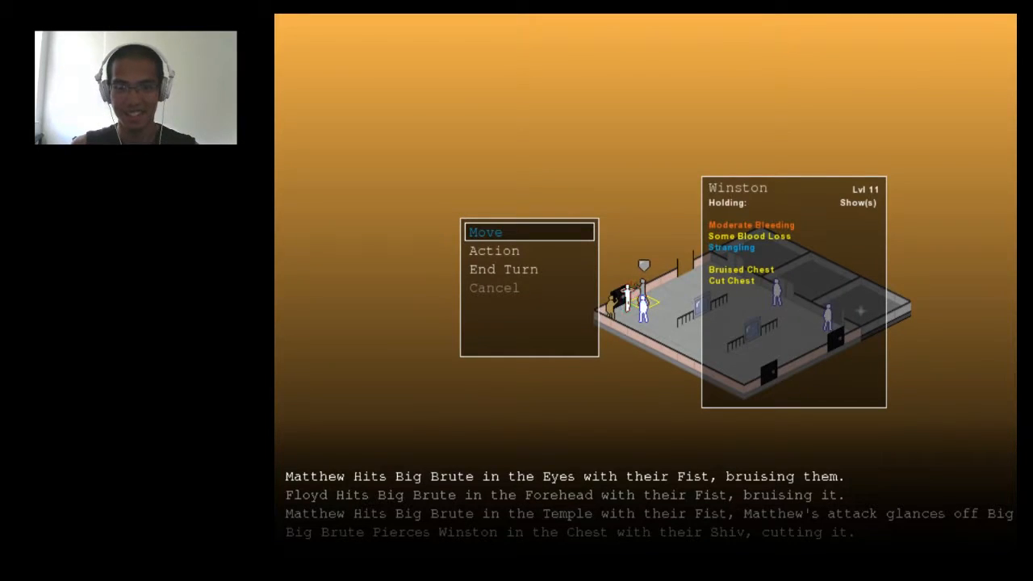
{"action": "left_click", "coordinate": [494, 251]}
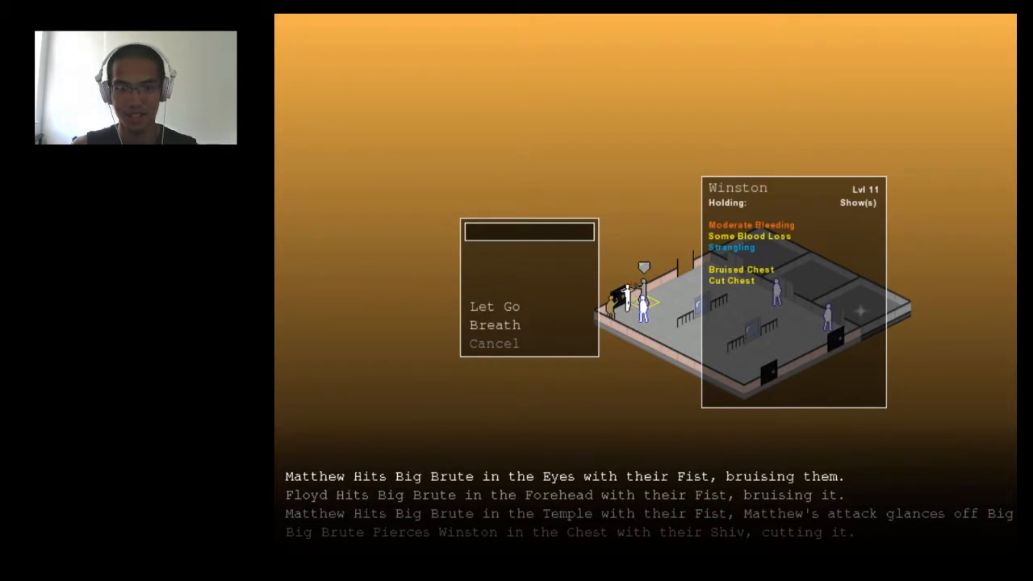
{"action": "mouse_move", "coordinate": [495, 325]}
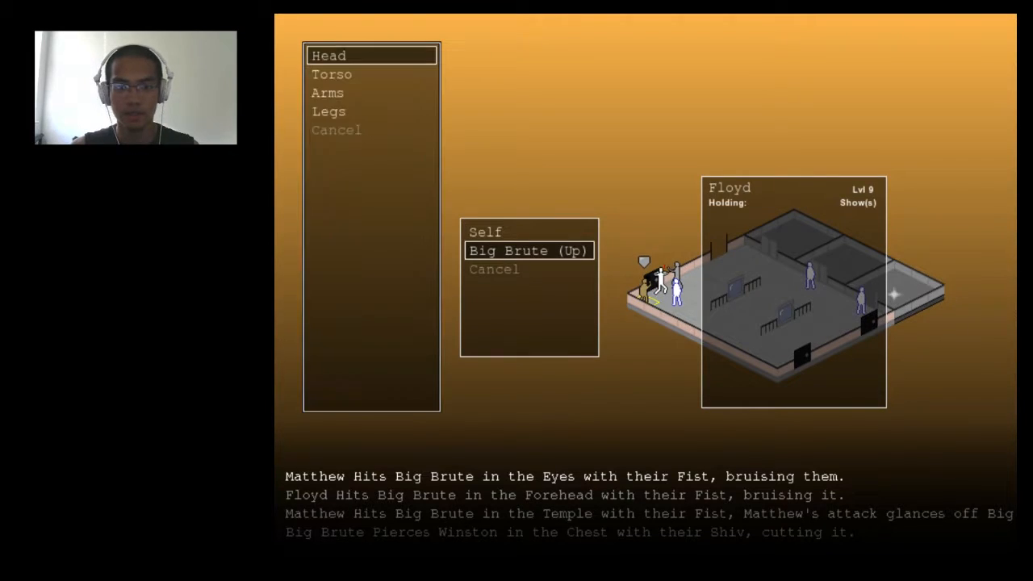
{"action": "left_click", "coordinate": [331, 73]}
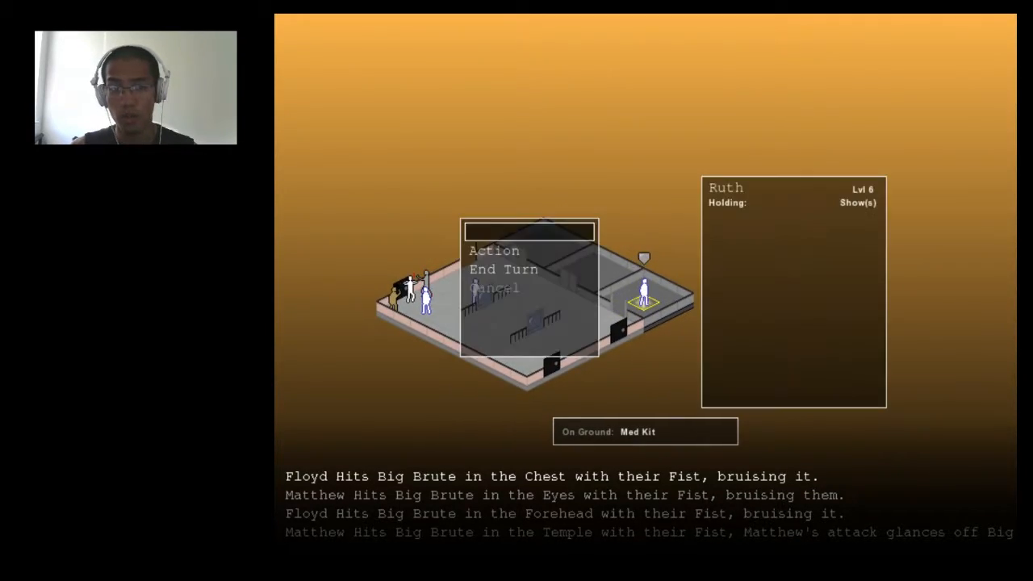
{"action": "left_click", "coordinate": [494, 250]}
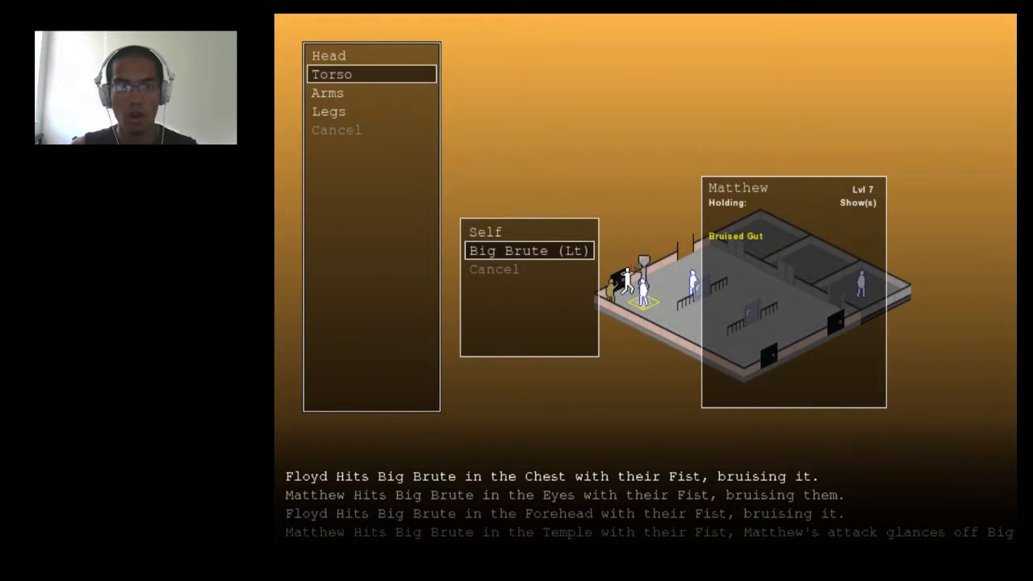
{"action": "left_click", "coordinate": [331, 73]}
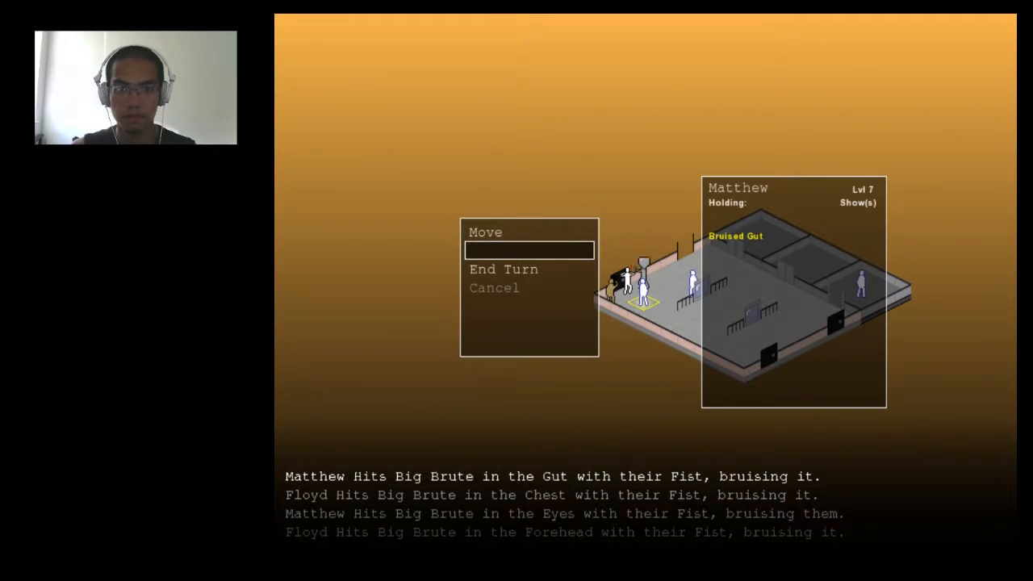
{"action": "left_click", "coordinate": [485, 232]}
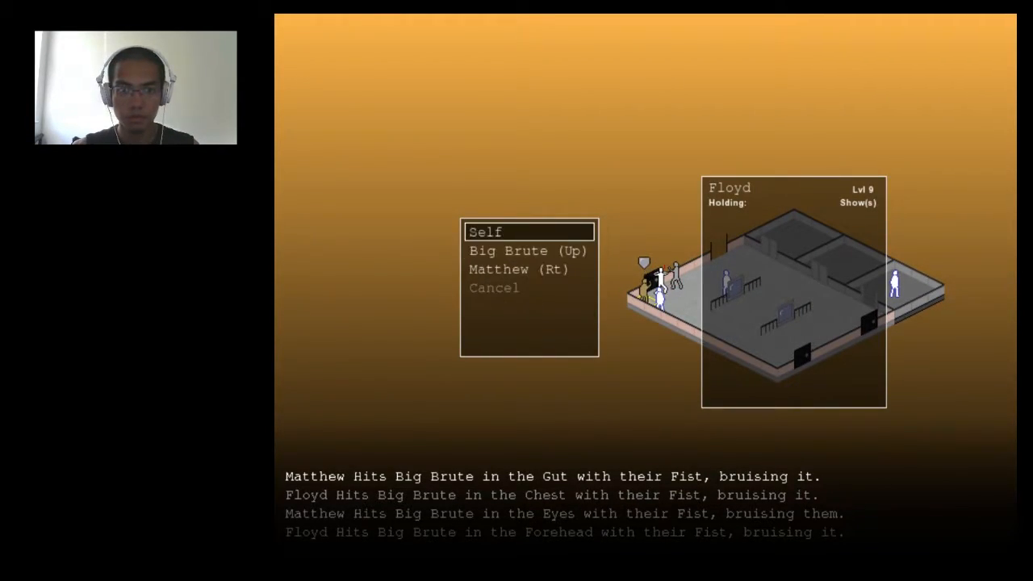
{"action": "left_click", "coordinate": [528, 250]}
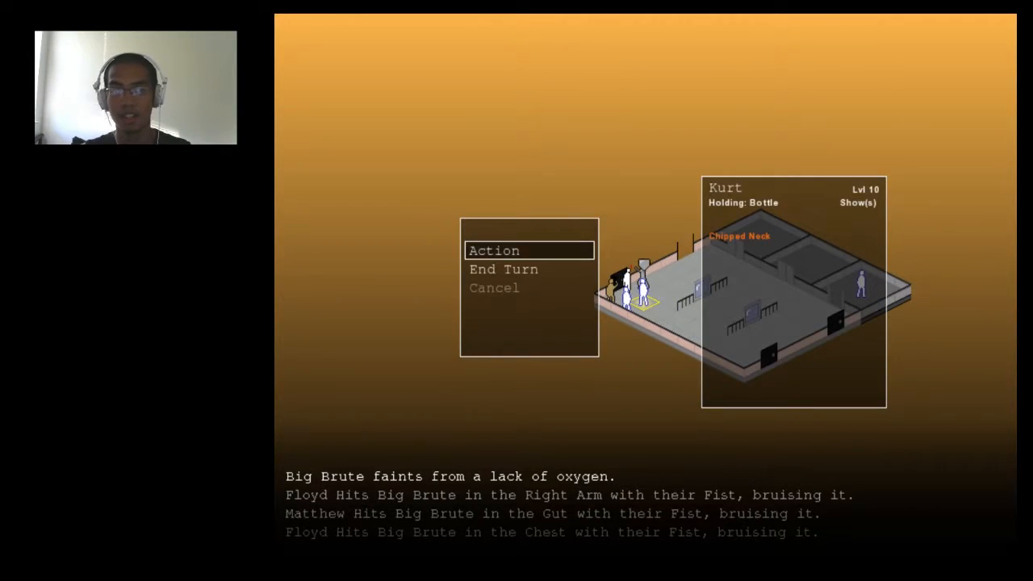
{"action": "left_click", "coordinate": [493, 250]}
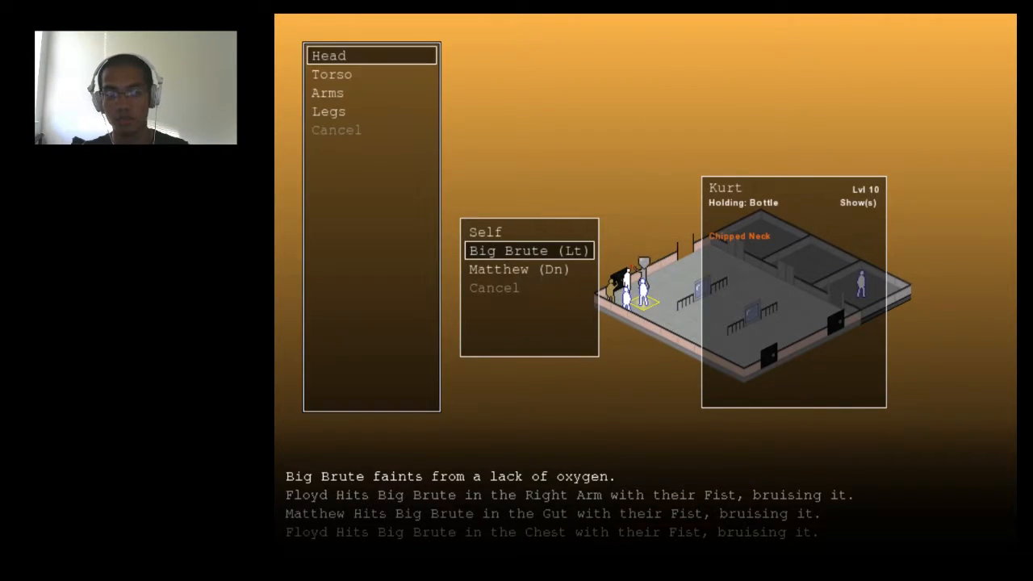
{"action": "left_click", "coordinate": [329, 55]}
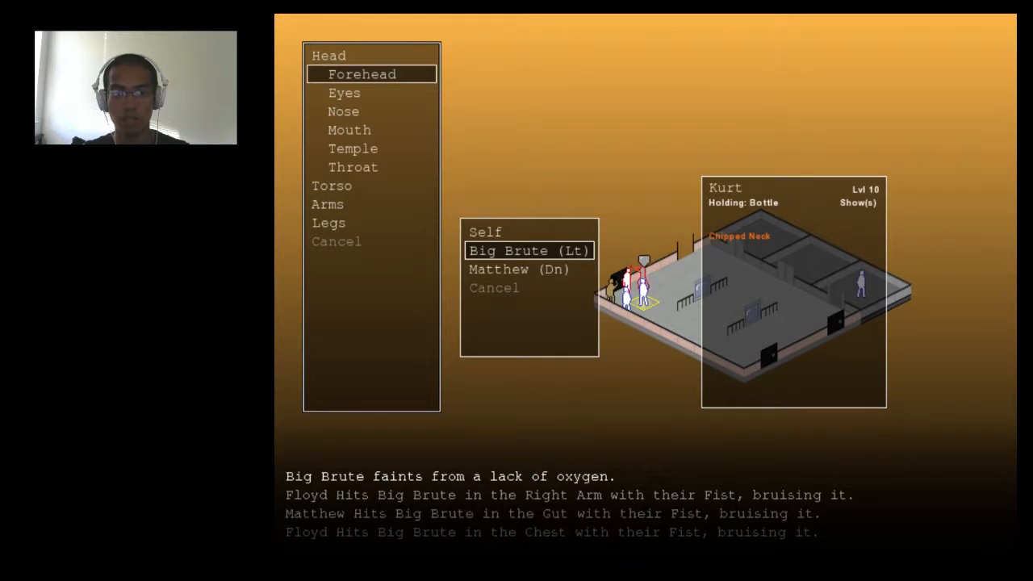
{"action": "left_click", "coordinate": [362, 74]}
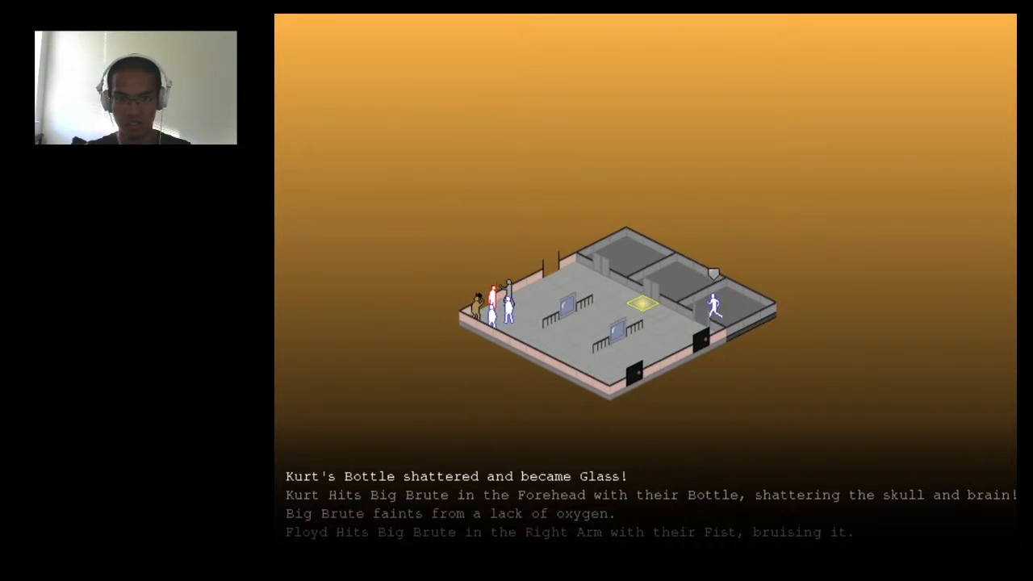
{"action": "left_click", "coordinate": [643, 300]}
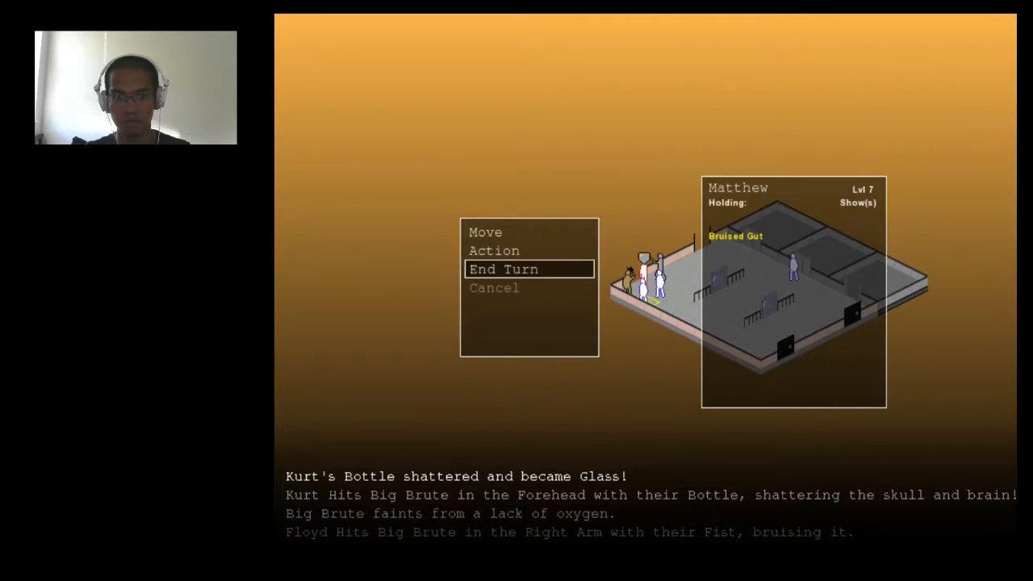
{"action": "left_click", "coordinate": [503, 269]}
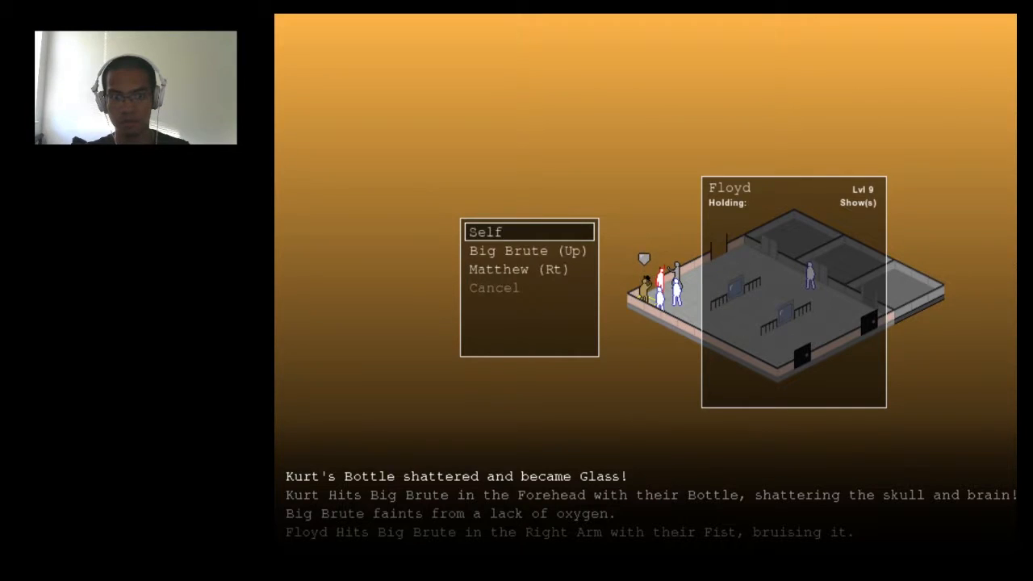
{"action": "left_click", "coordinate": [528, 250]}
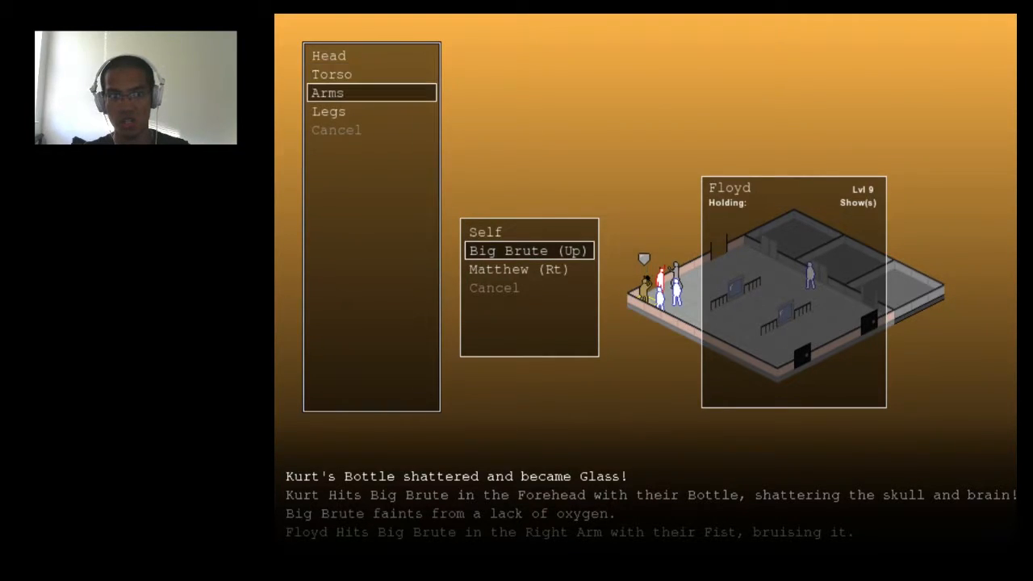
{"action": "left_click", "coordinate": [329, 55]}
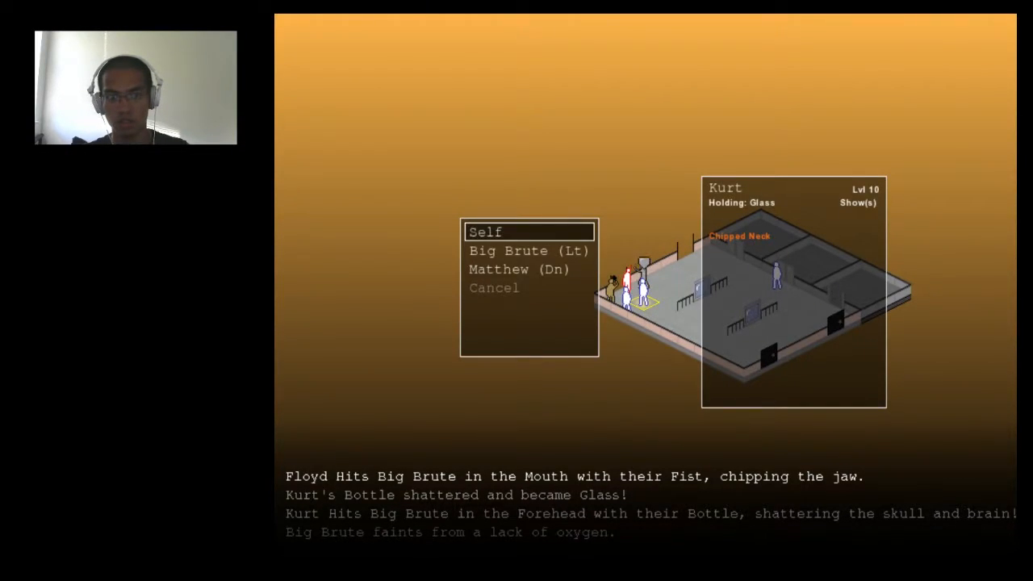
{"action": "left_click", "coordinate": [529, 250]}
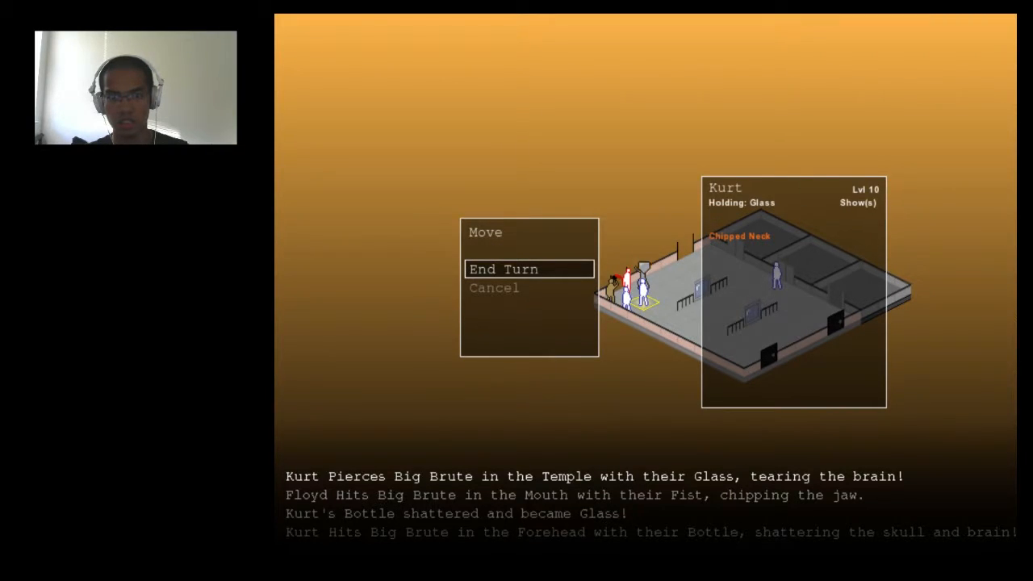
{"action": "left_click", "coordinate": [503, 269]}
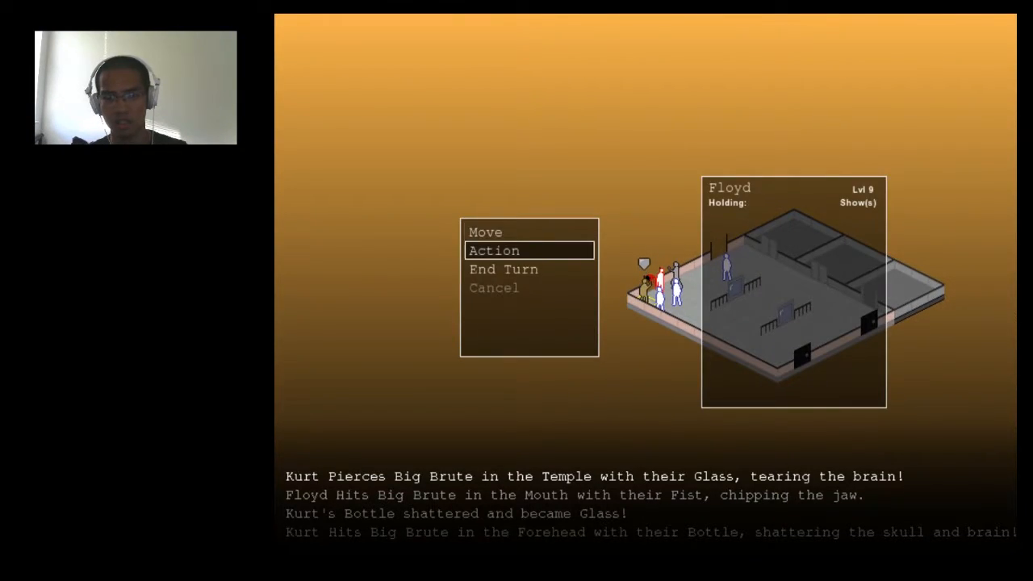
{"action": "left_click", "coordinate": [493, 250]}
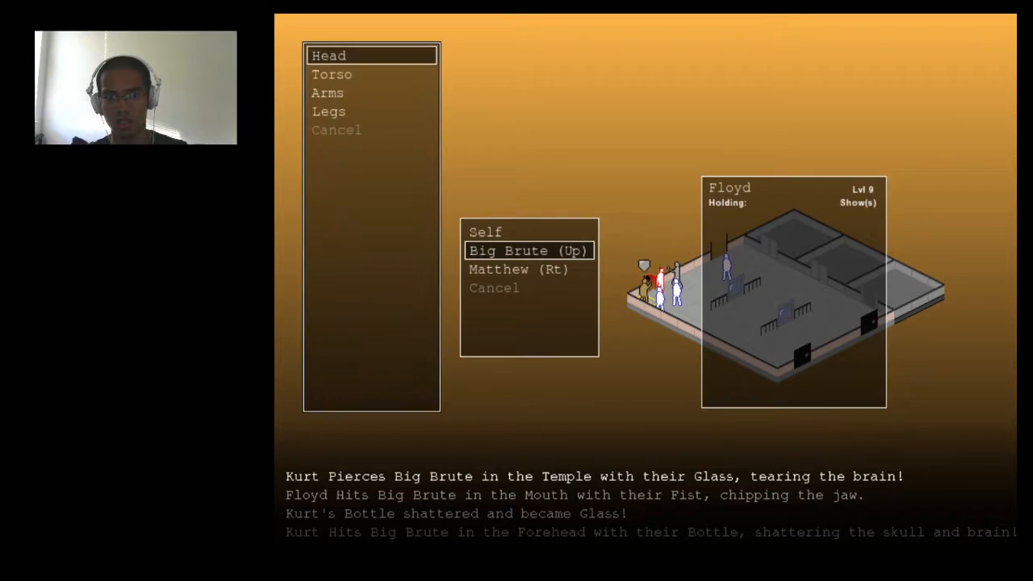
{"action": "left_click", "coordinate": [330, 55]}
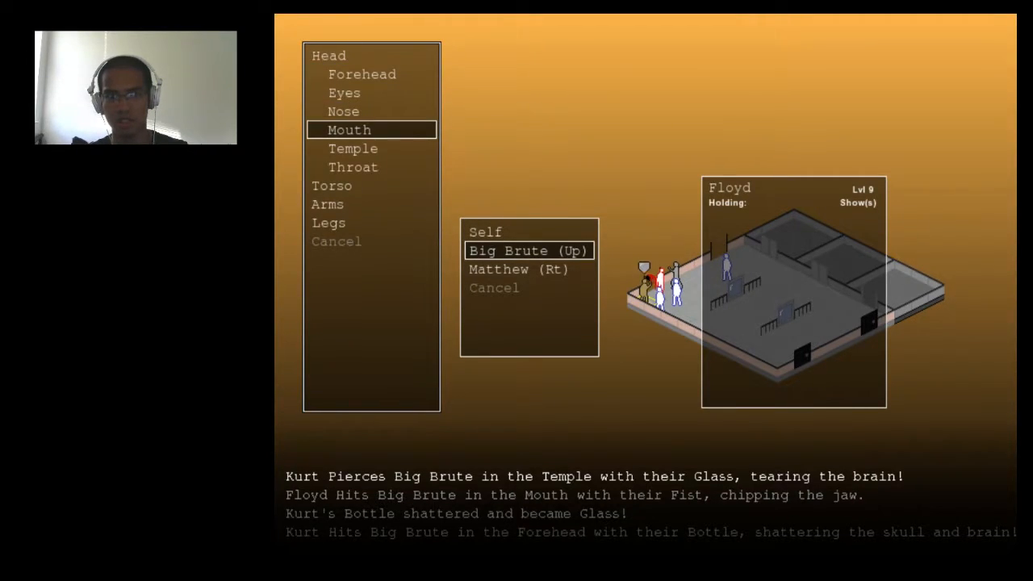
{"action": "key", "text": "Down"}
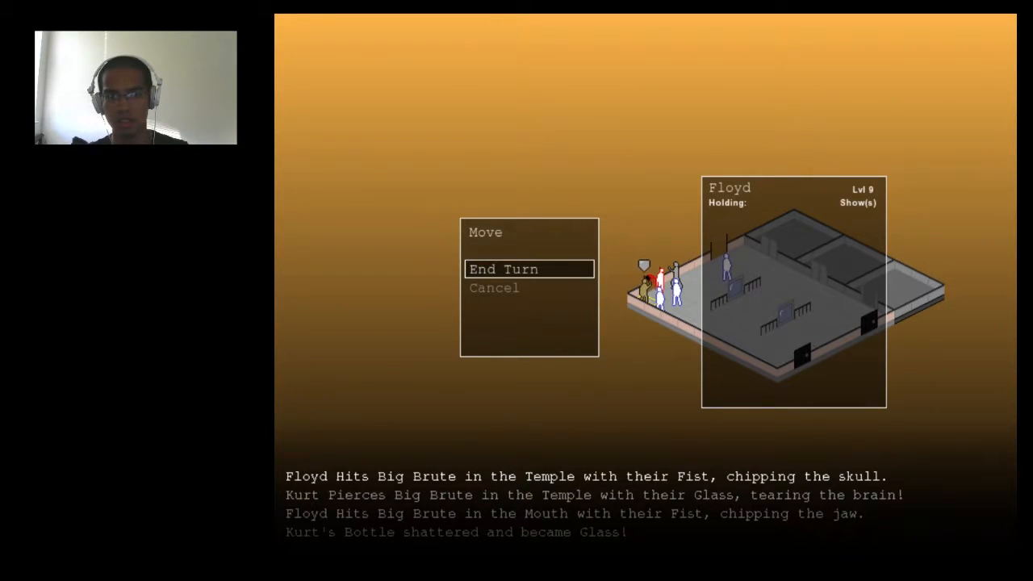
{"action": "left_click", "coordinate": [504, 268]}
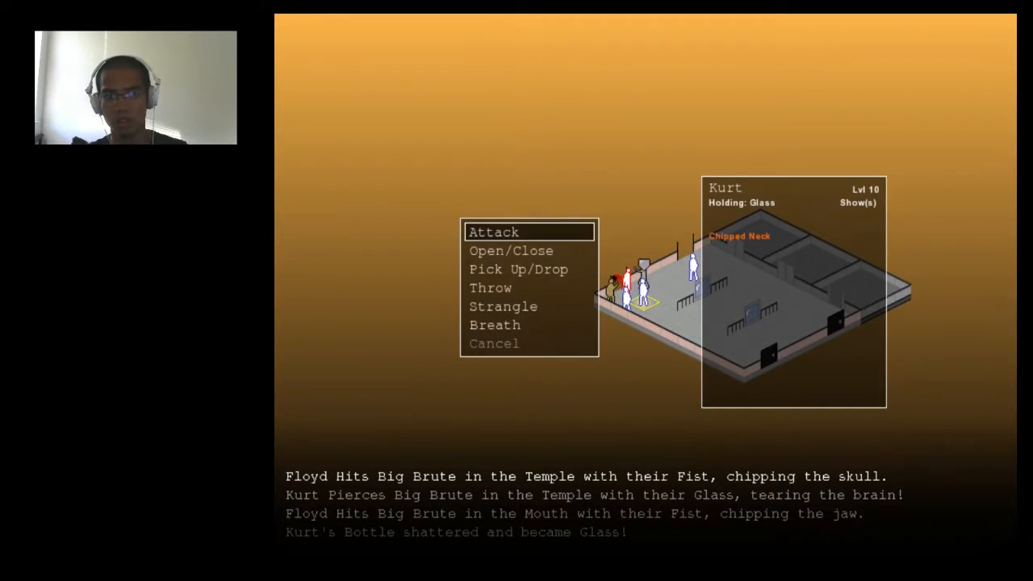
{"action": "left_click", "coordinate": [493, 231]}
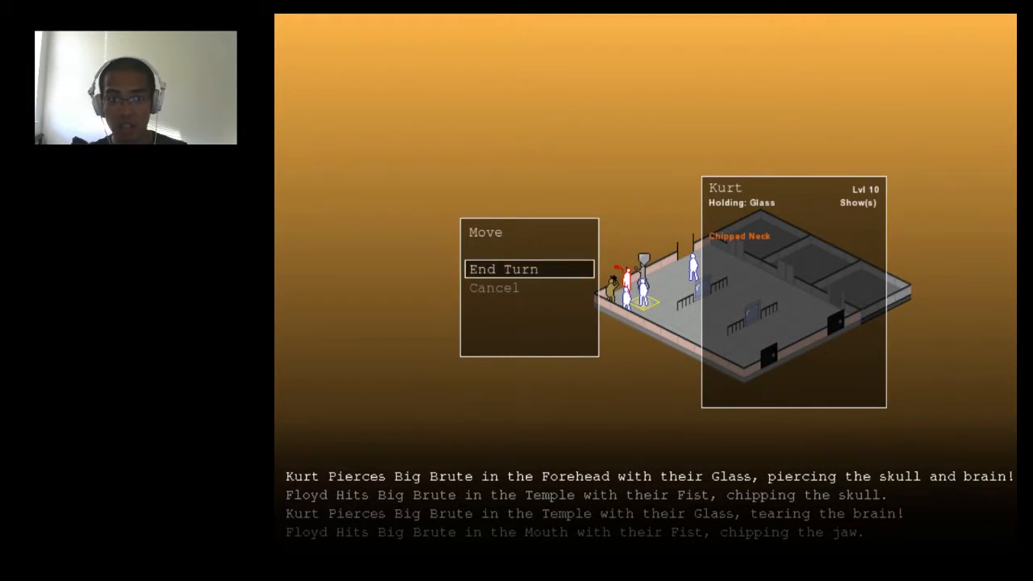
{"action": "left_click", "coordinate": [504, 269]}
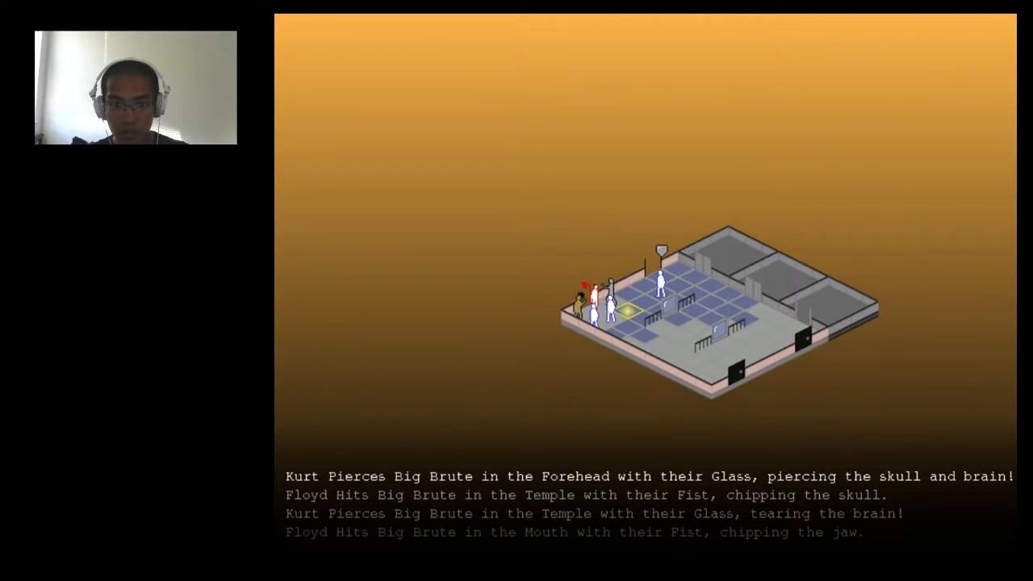
{"action": "left_click", "coordinate": [612, 306]}
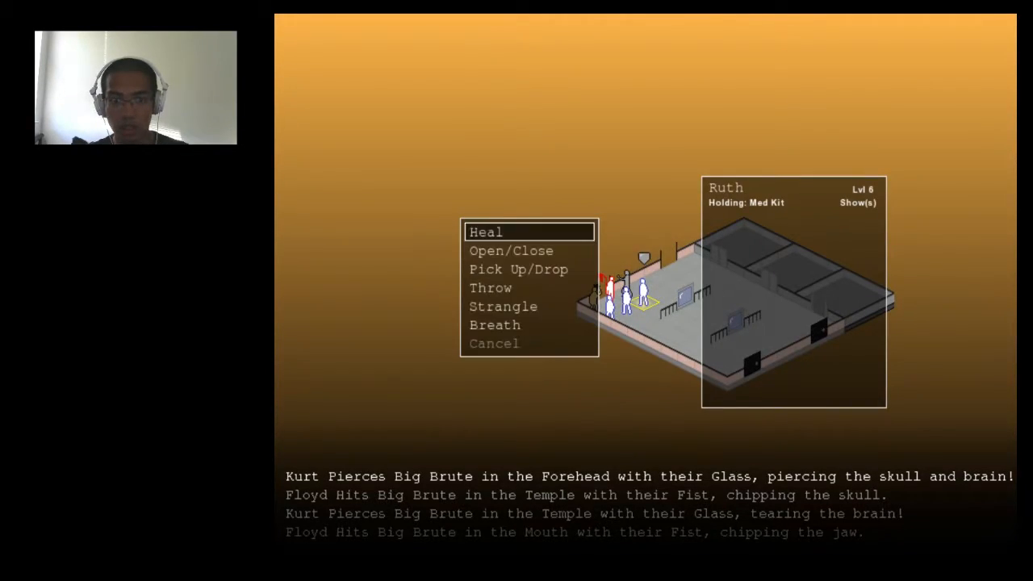
{"action": "left_click", "coordinate": [486, 231]}
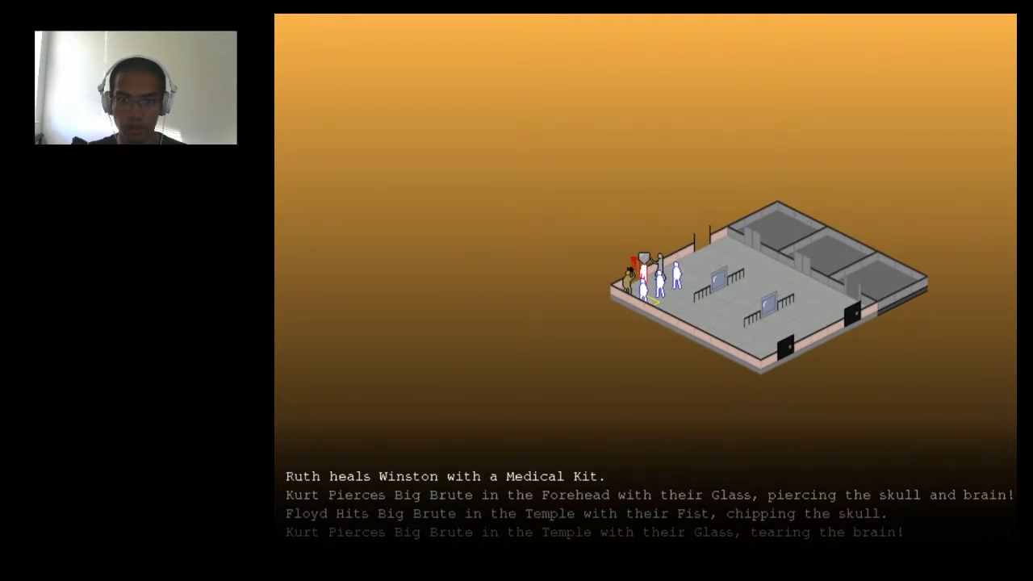
{"action": "left_click", "coordinate": [650, 279]}
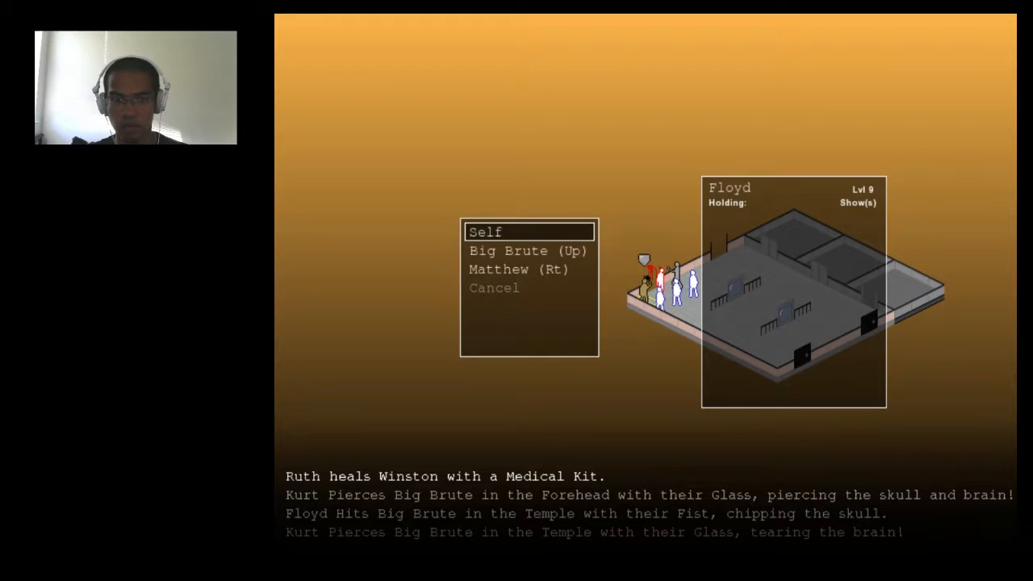
{"action": "left_click", "coordinate": [527, 250]}
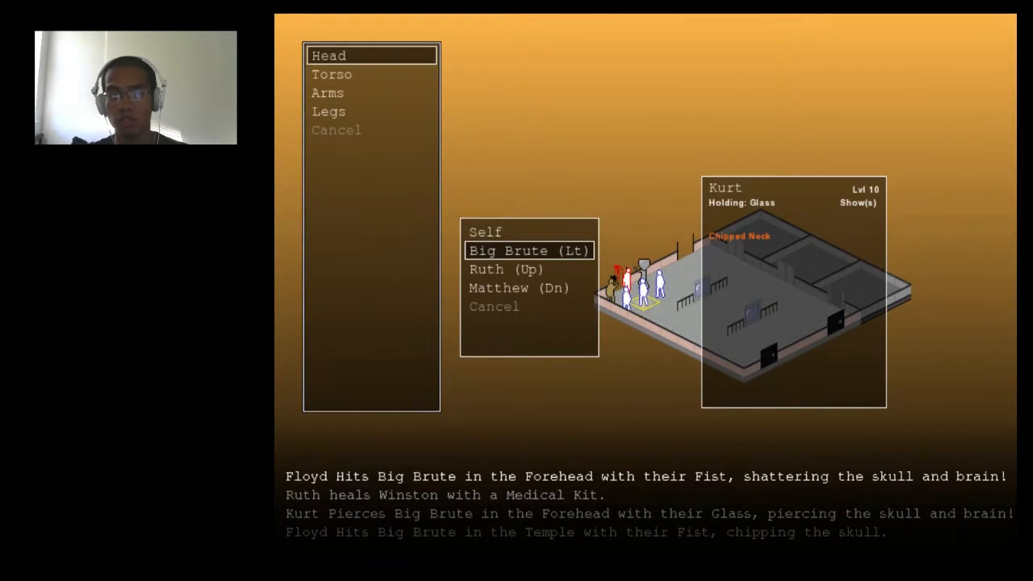
{"action": "left_click", "coordinate": [329, 55]}
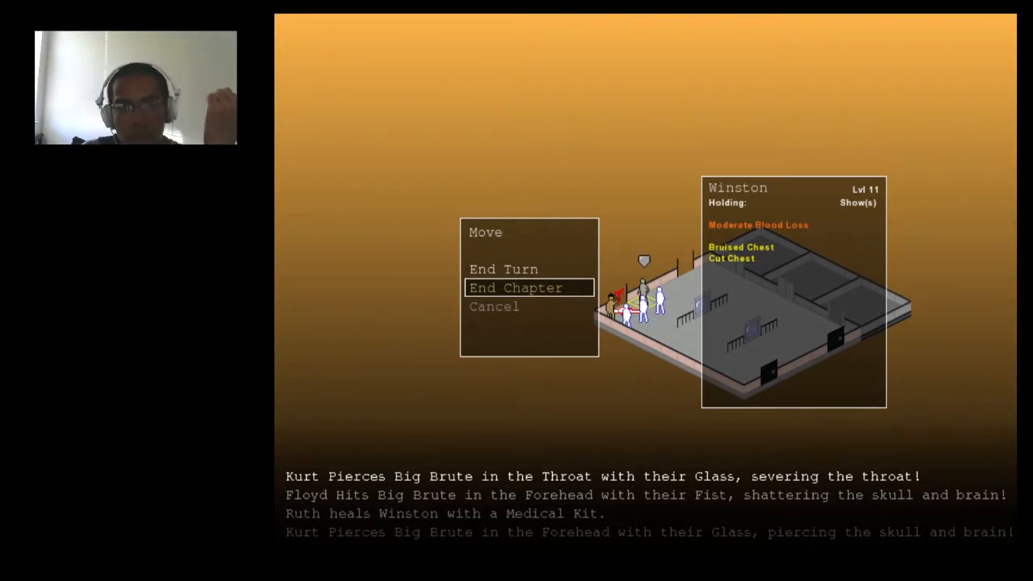
{"action": "left_click", "coordinate": [515, 288]}
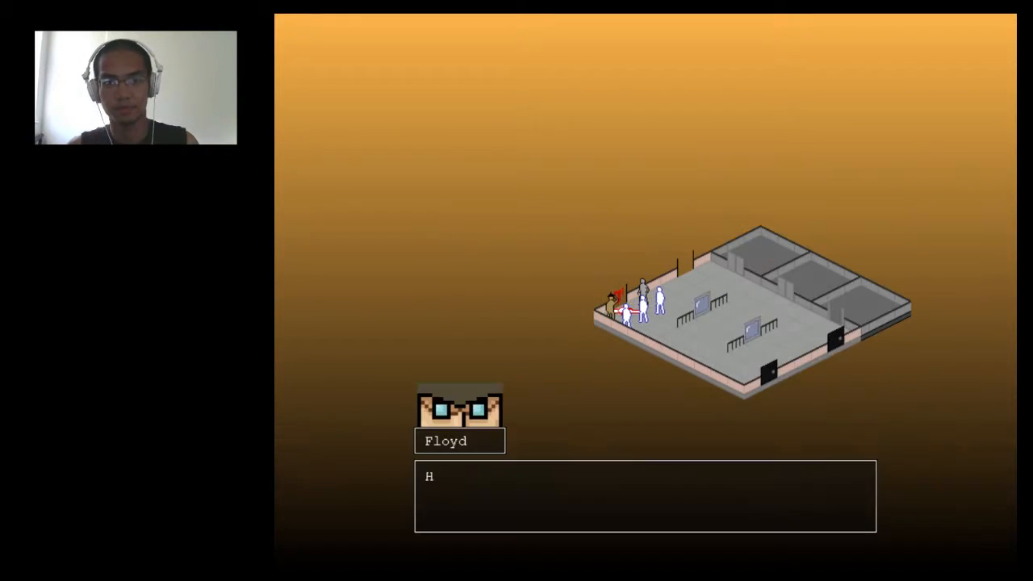